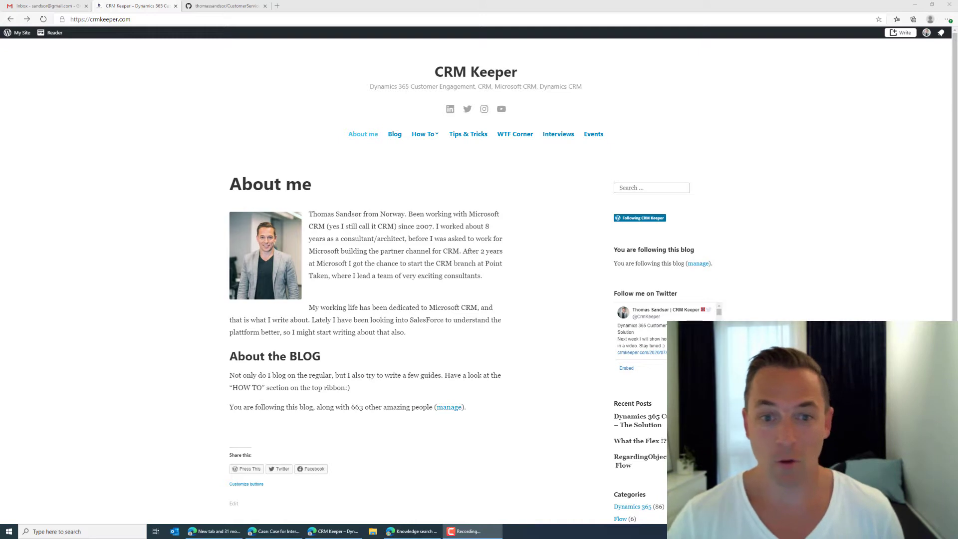
Open CRM Keeper's Dynamics 365 – Customer Service guide and scroll through its setup steps.
left_click(423, 133)
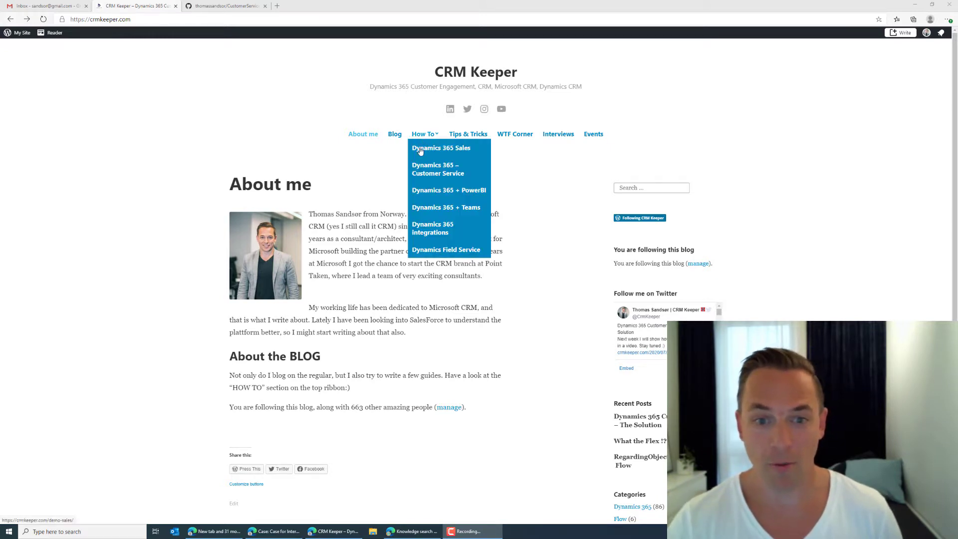
left_click(438, 168)
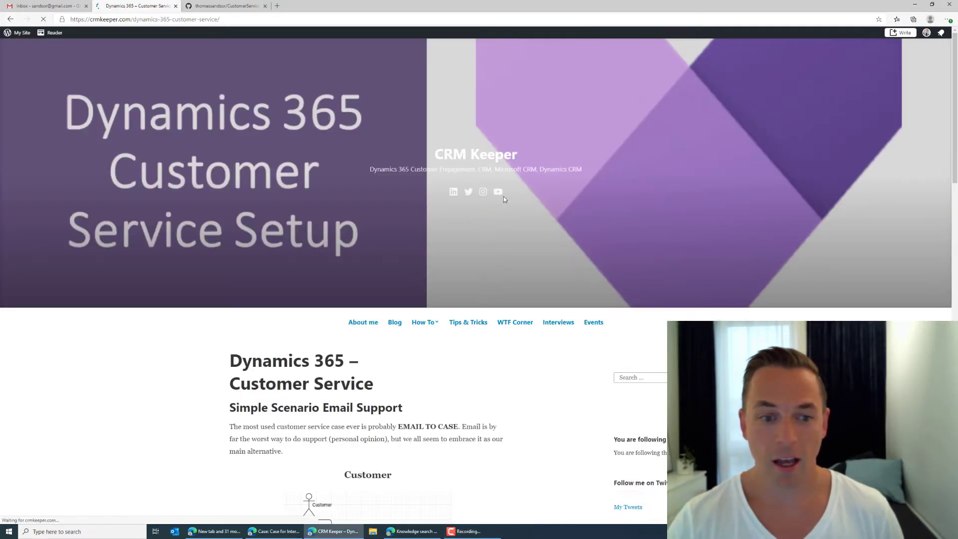
scroll("down", 3)
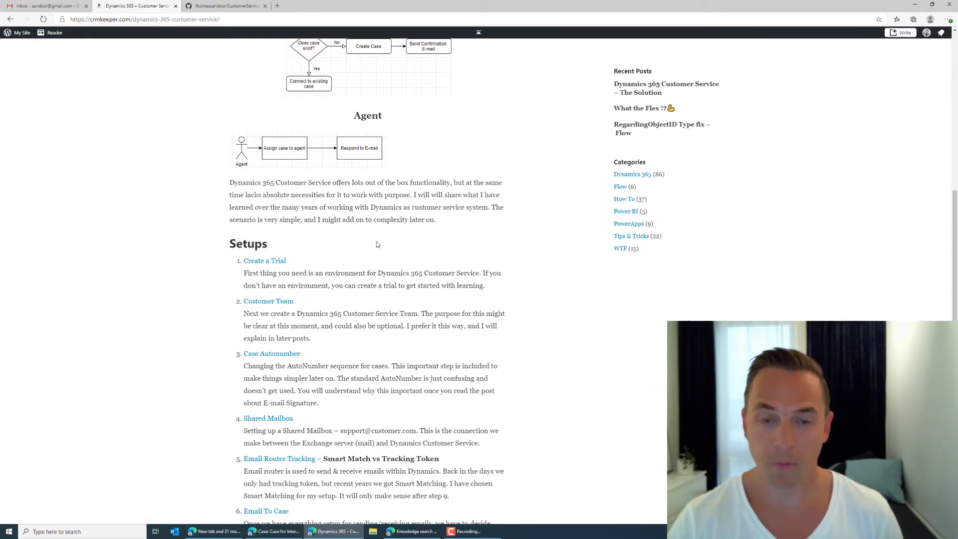
scroll("down", 3)
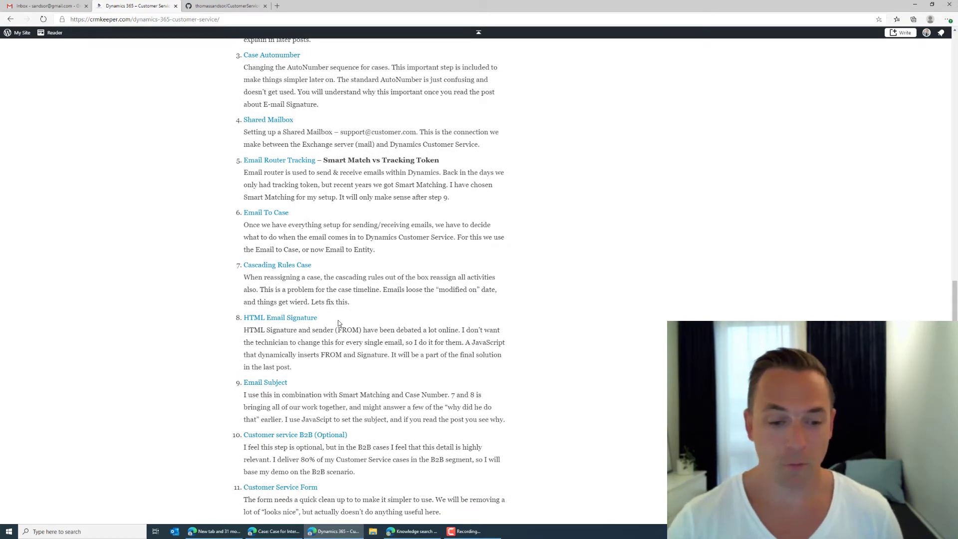
scroll("down", 3)
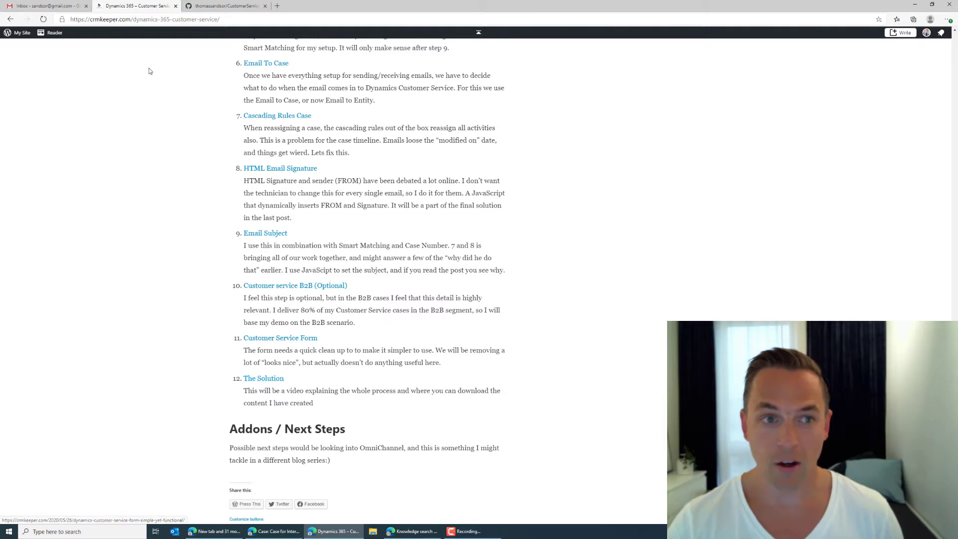
left_click(226, 6)
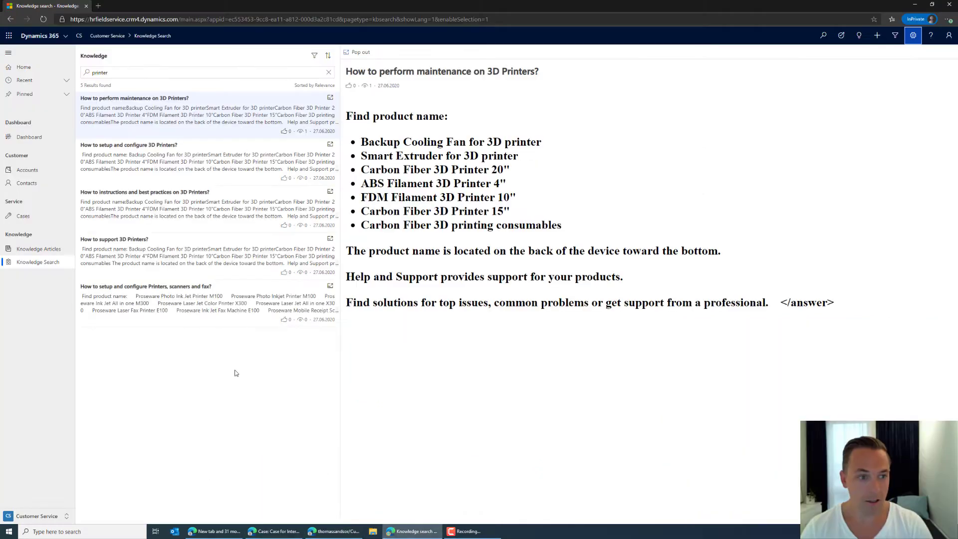
Browse the Dashboard, Accounts and Contacts to reach the Active Cases – CS list.
left_click(29, 137)
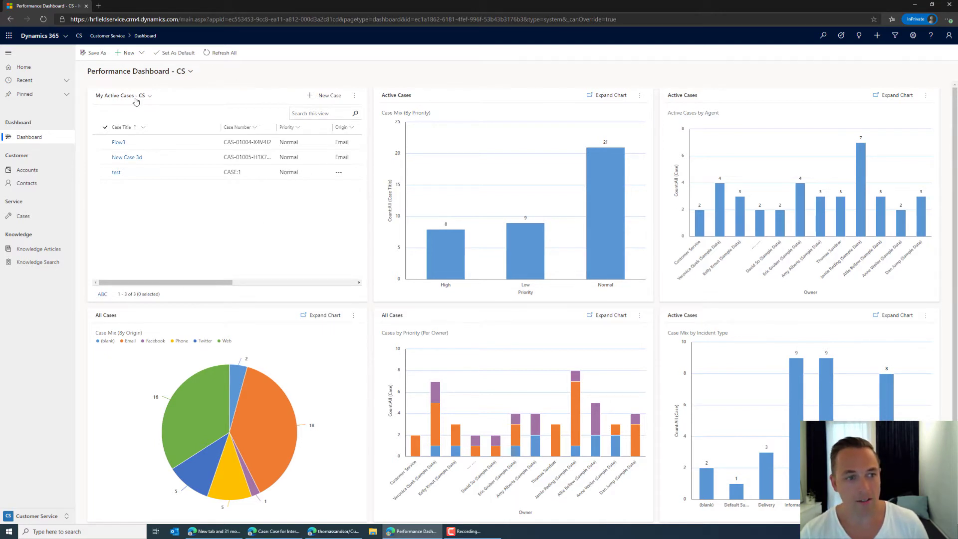
mouse_move(169, 209)
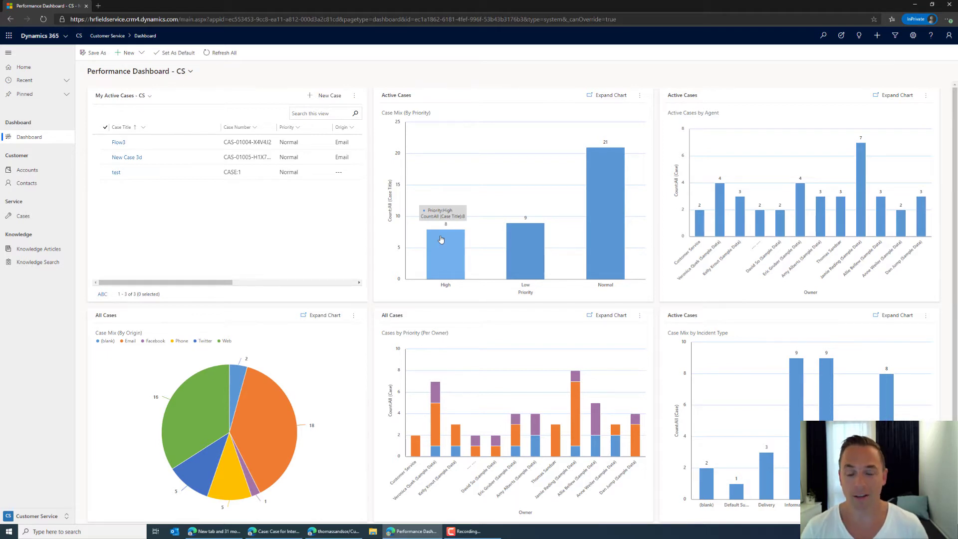
mouse_move(386, 120)
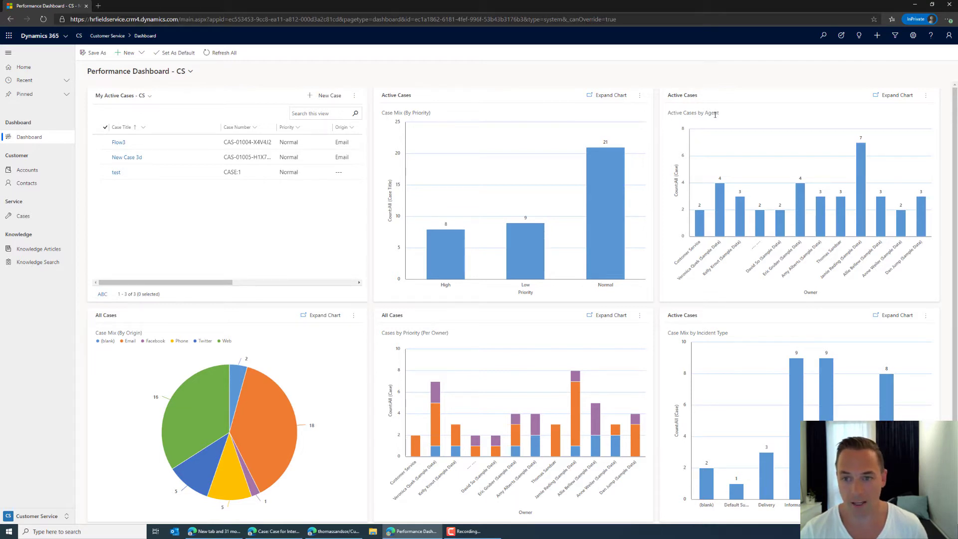
mouse_move(362, 334)
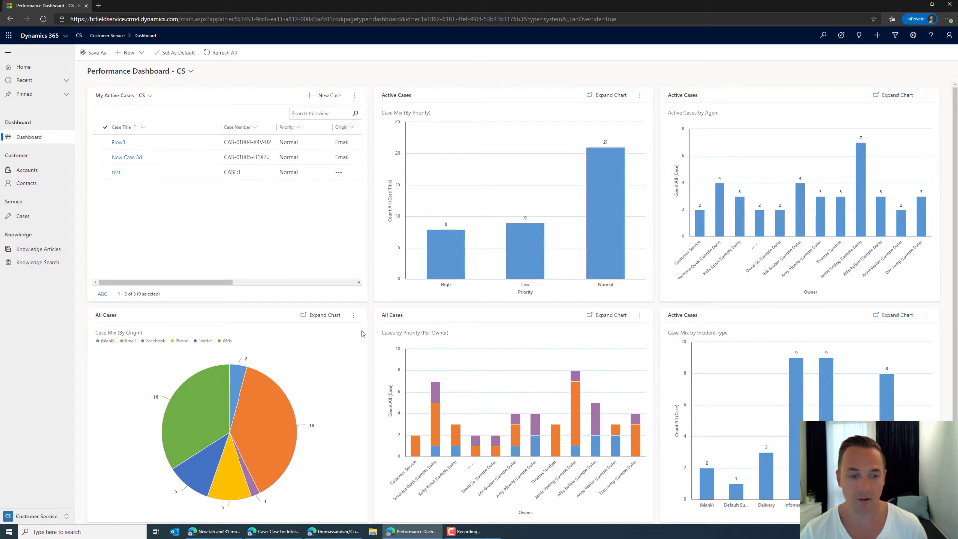
mouse_move(253, 305)
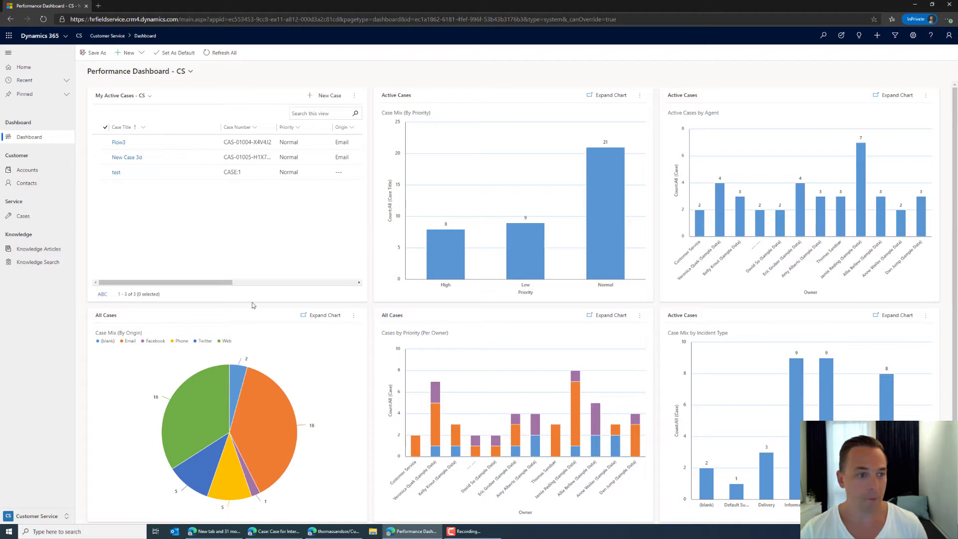
mouse_move(27, 170)
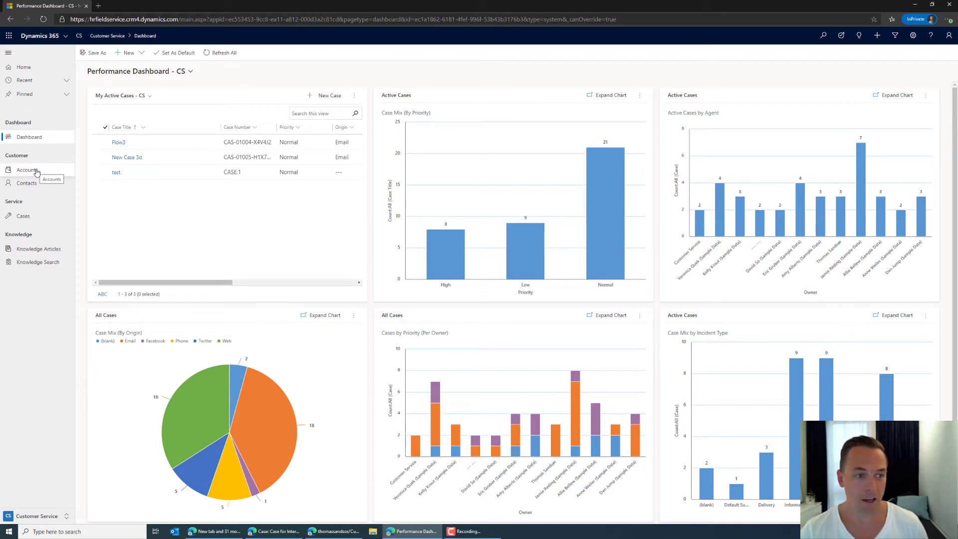
left_click(27, 169)
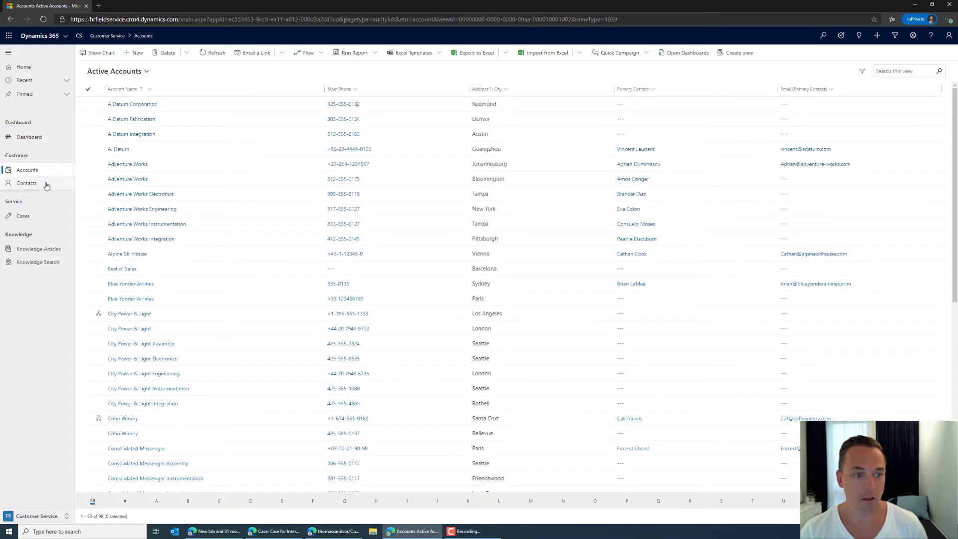
left_click(27, 183)
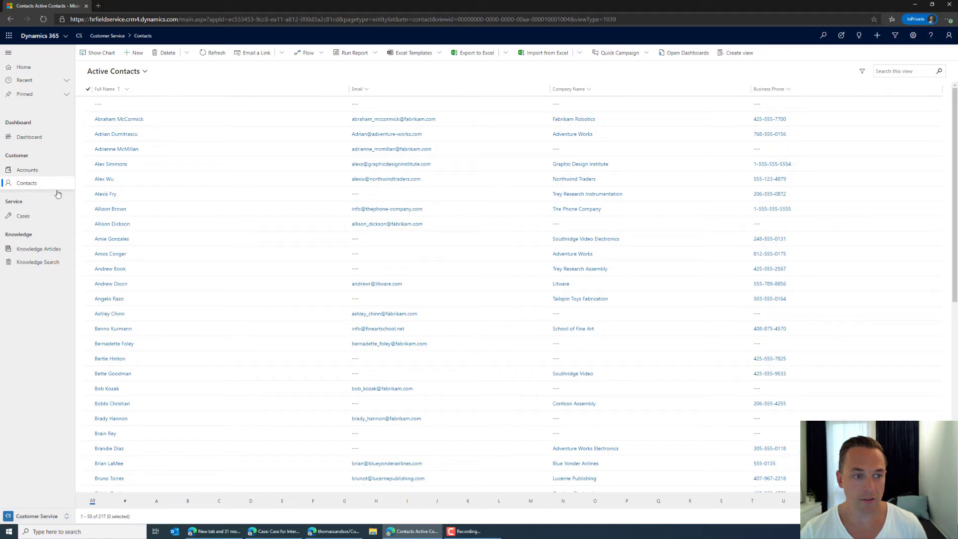
left_click(24, 216)
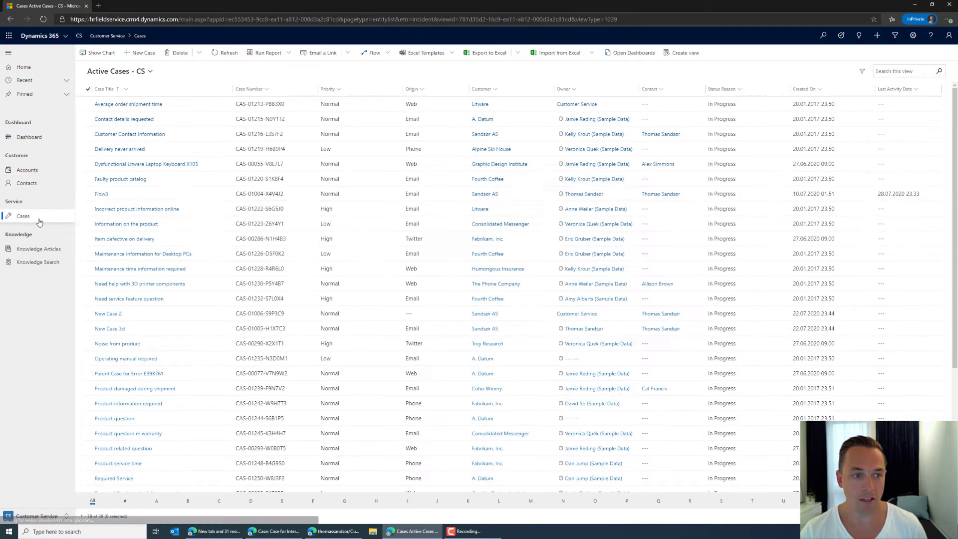
left_click(128, 299)
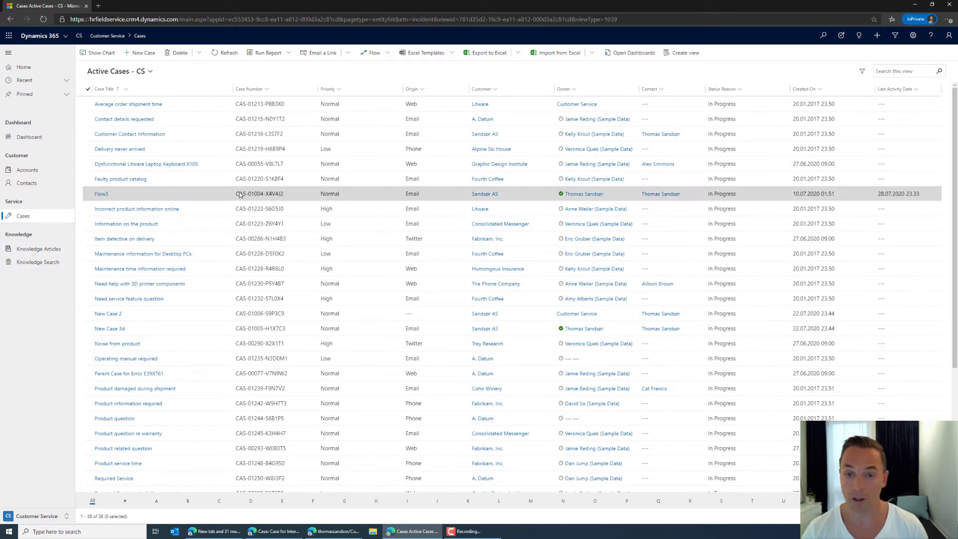
key("alt+tab")
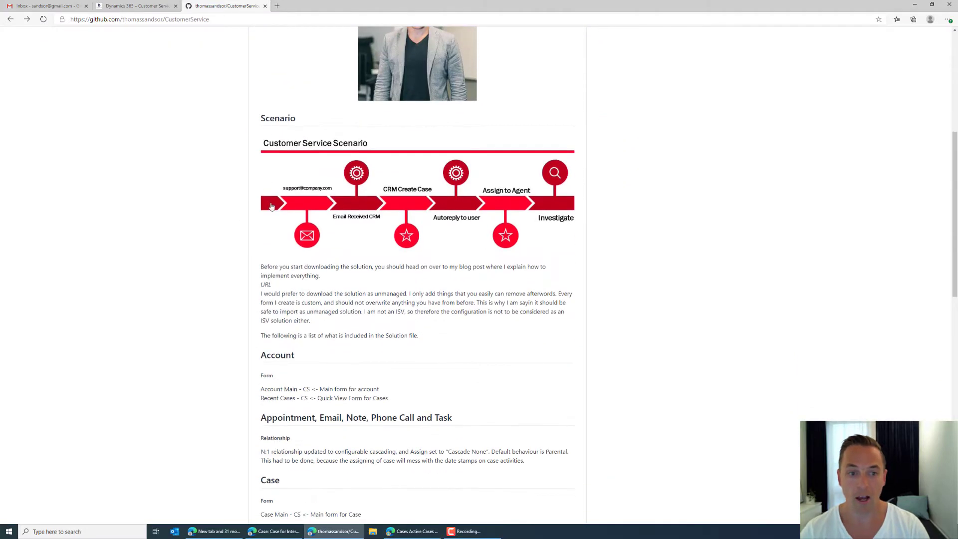
mouse_move(297, 205)
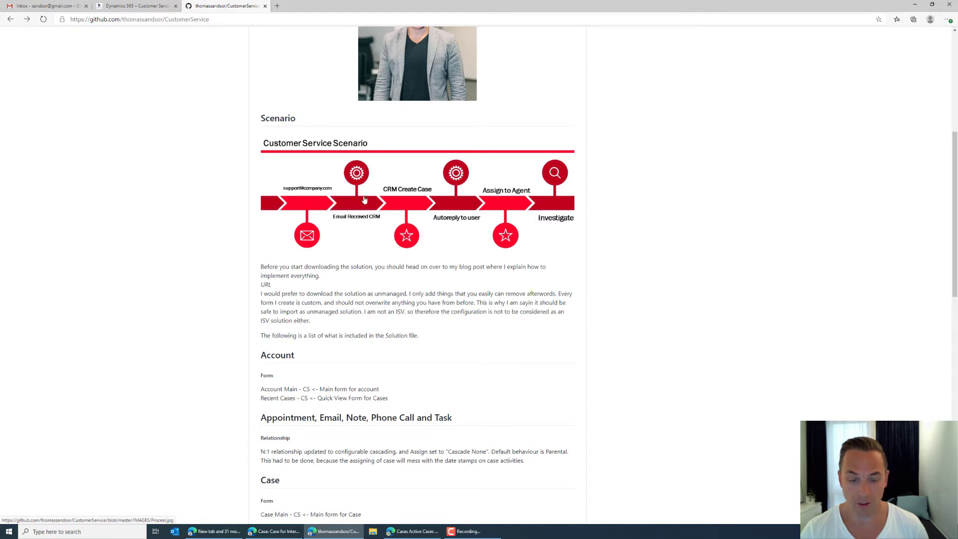
mouse_move(351, 205)
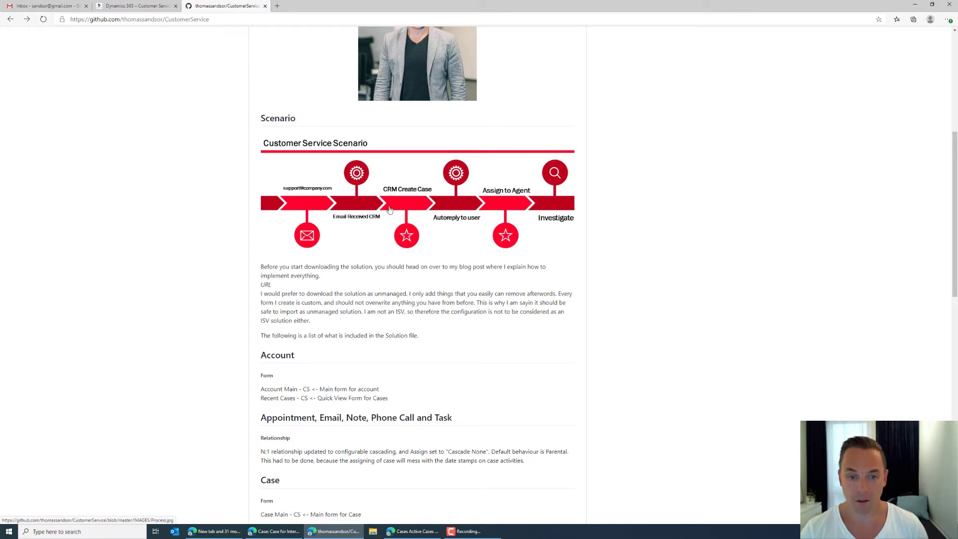
mouse_move(411, 203)
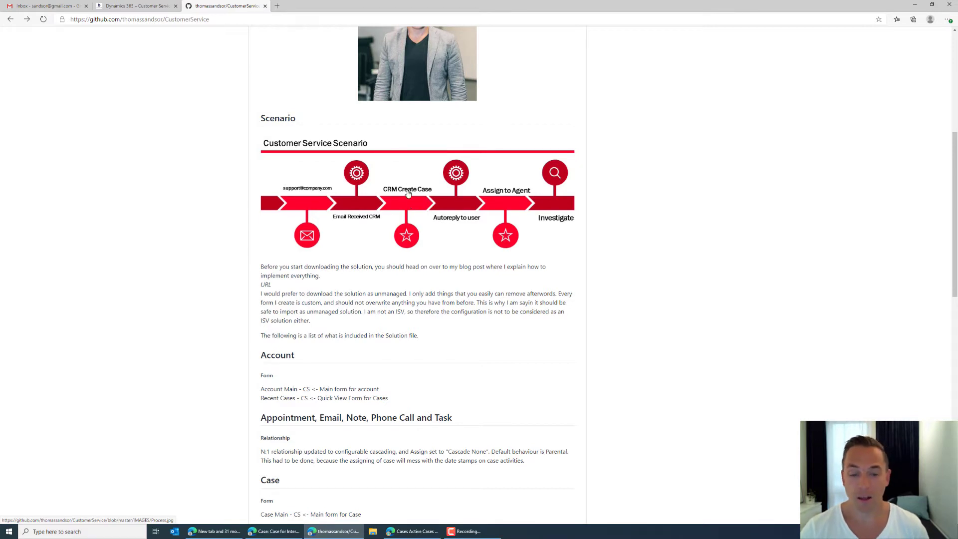
mouse_move(463, 204)
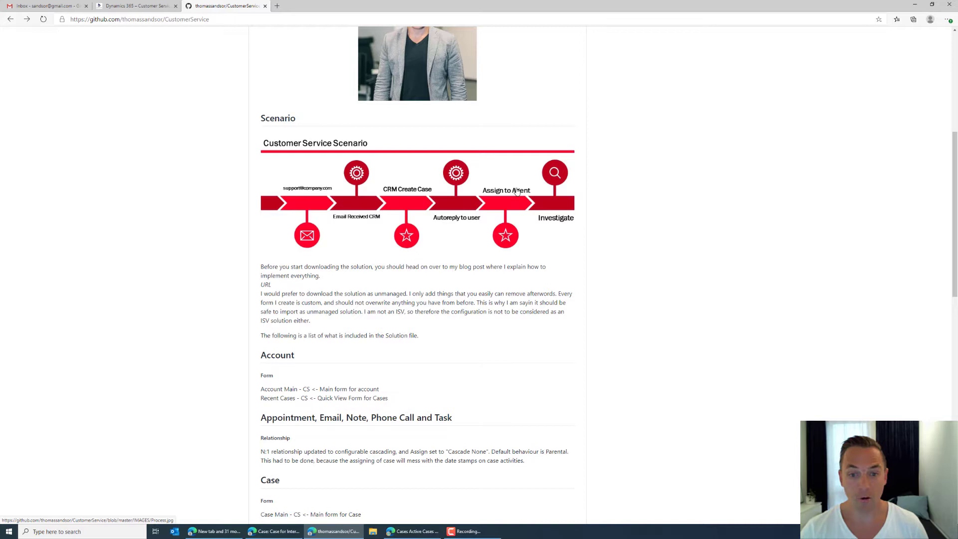
mouse_move(512, 204)
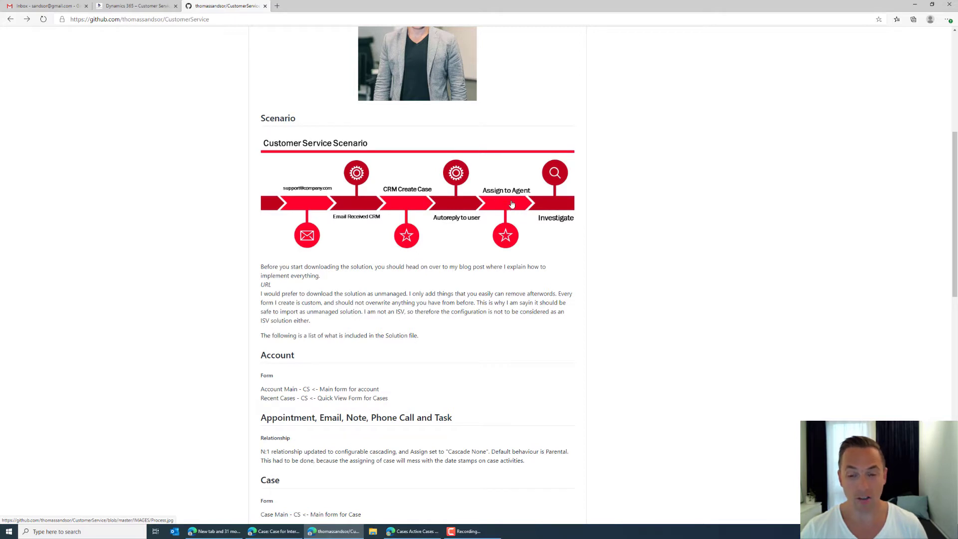
mouse_move(575, 209)
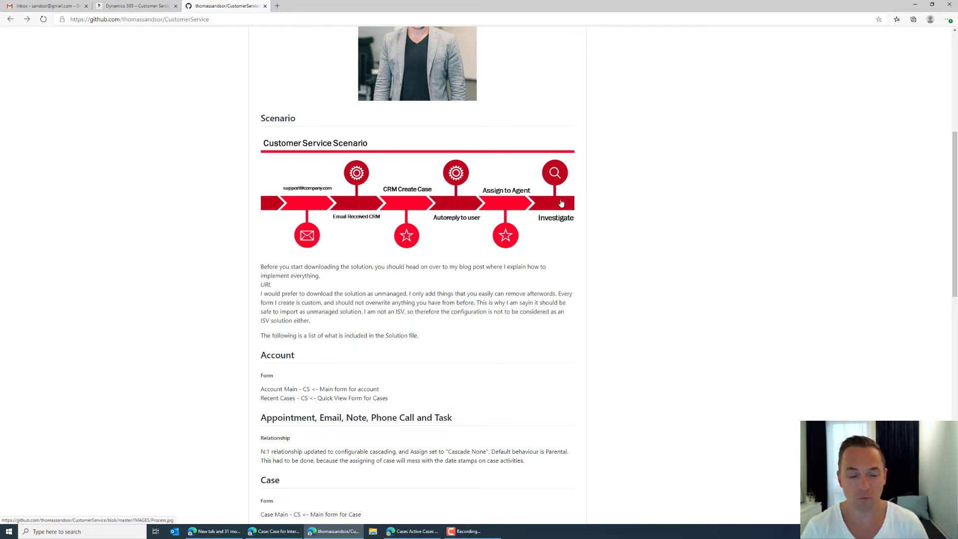
mouse_move(134, 162)
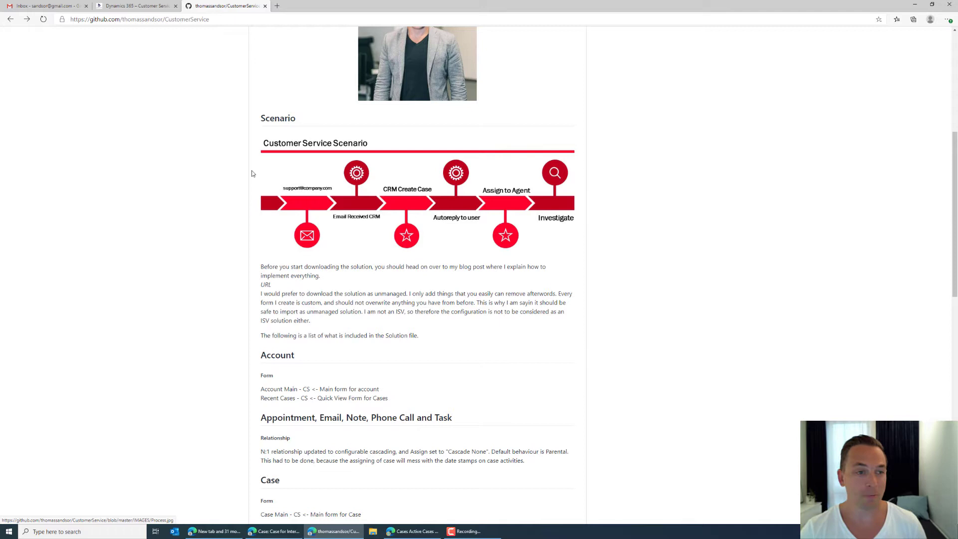
Write the 'Problem with Printer' email about a non-working 3D printer and send it.
left_click(46, 6)
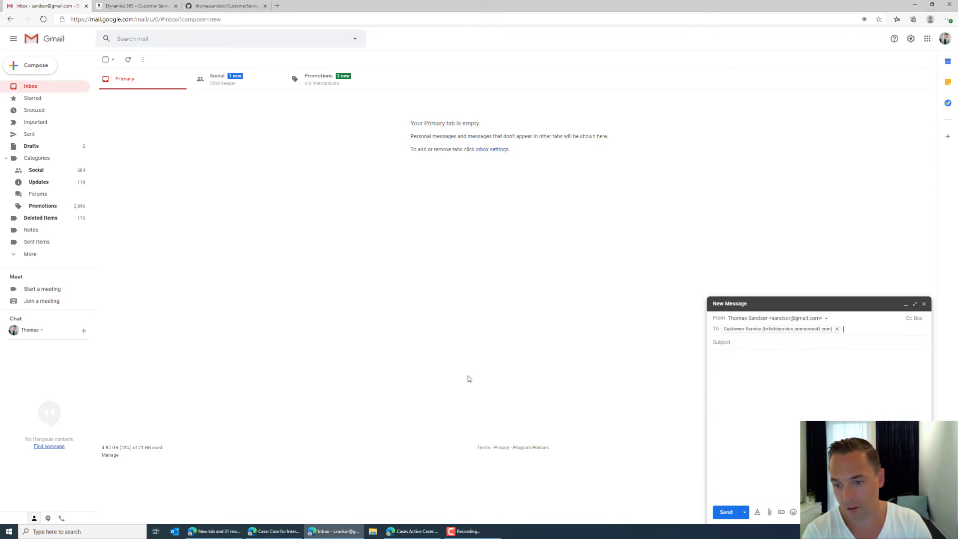
type("Problem")
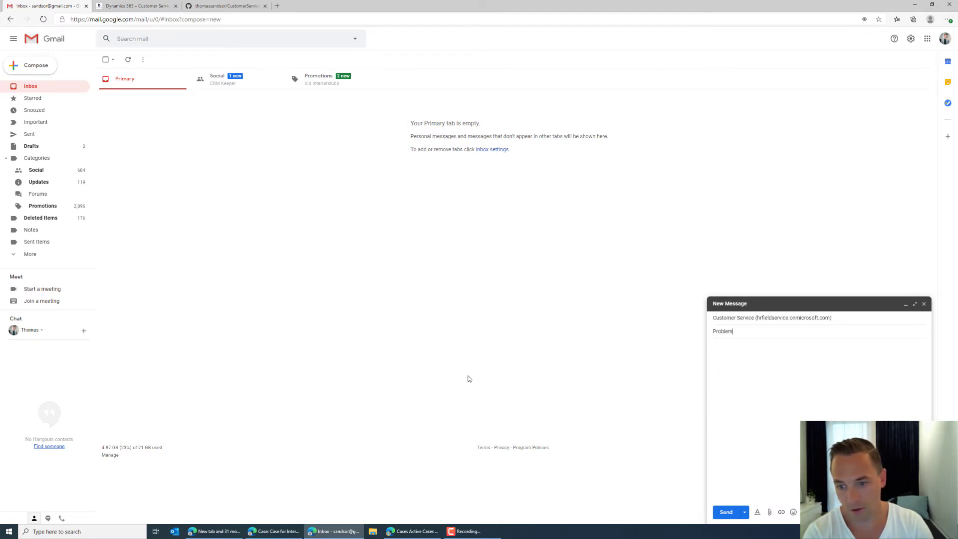
type("with Print")
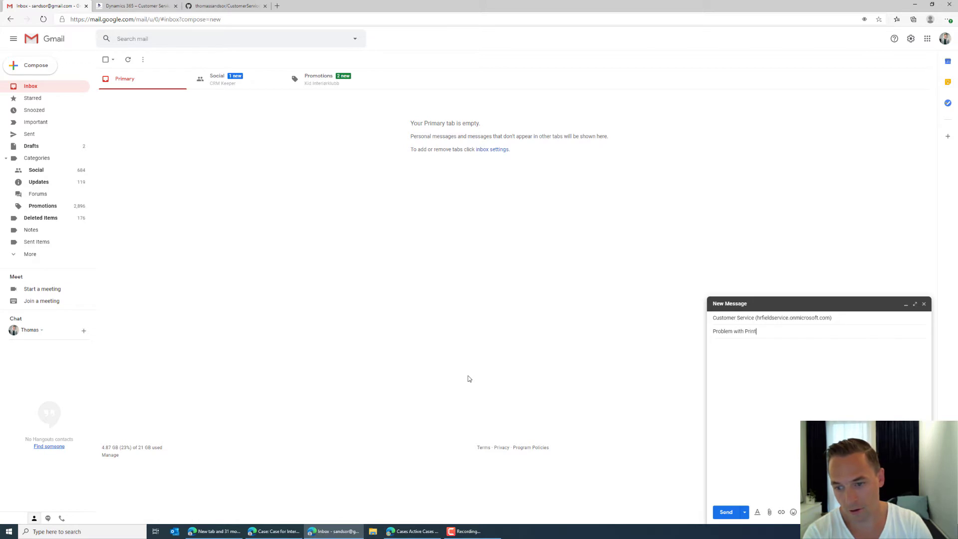
type("My 3d Printer will not w")
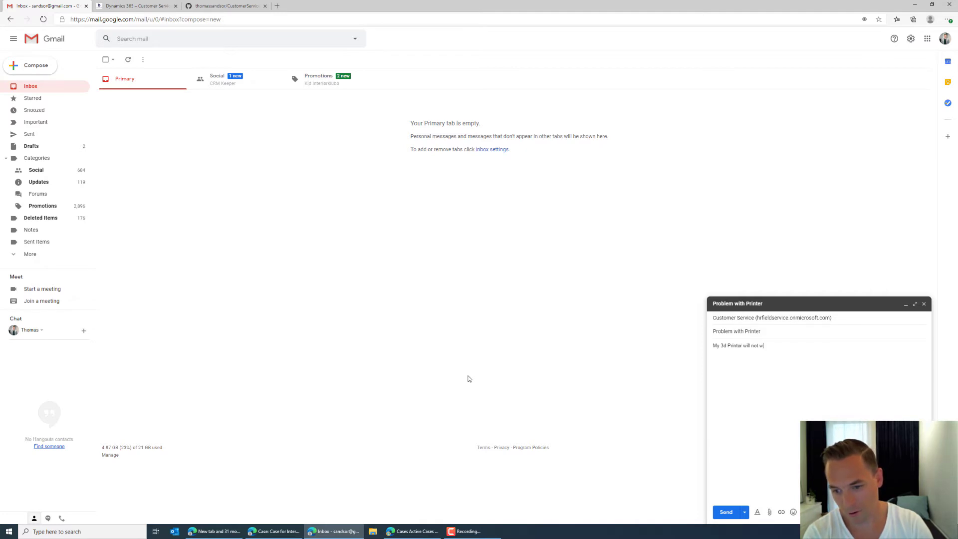
type("ork")
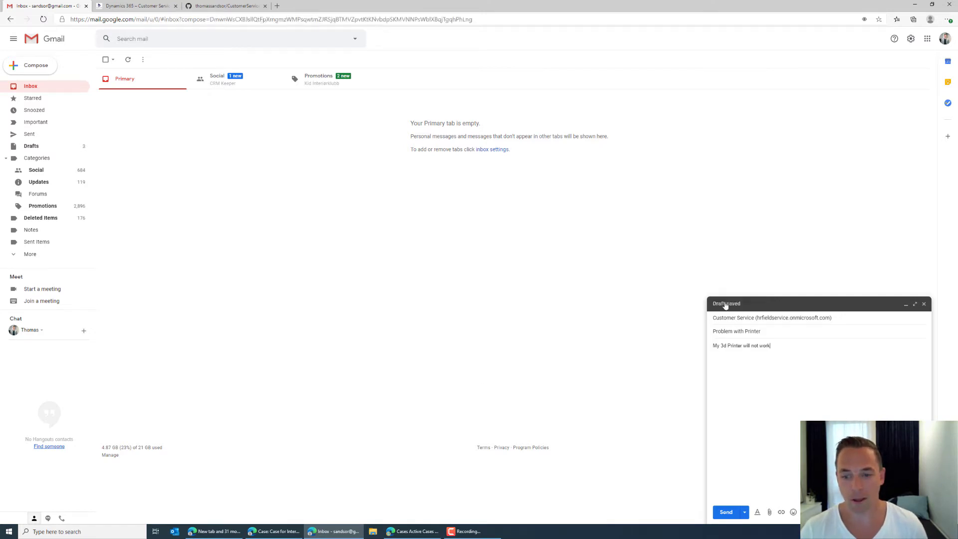
mouse_move(767, 332)
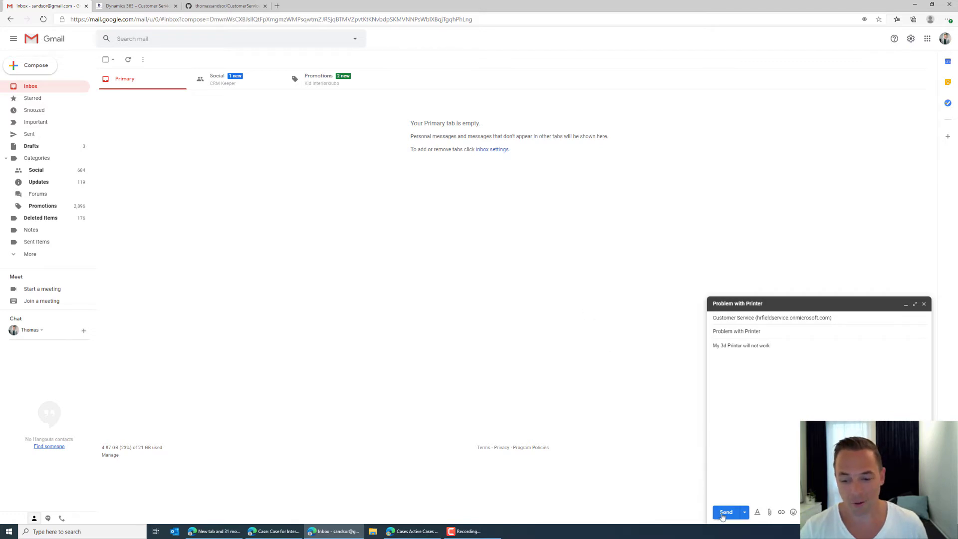
left_click(726, 512)
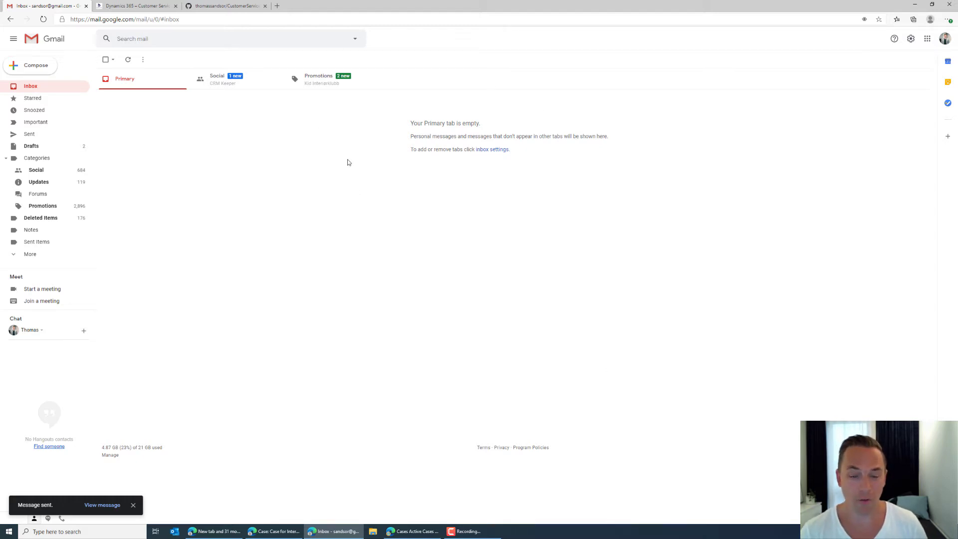
mouse_move(364, 202)
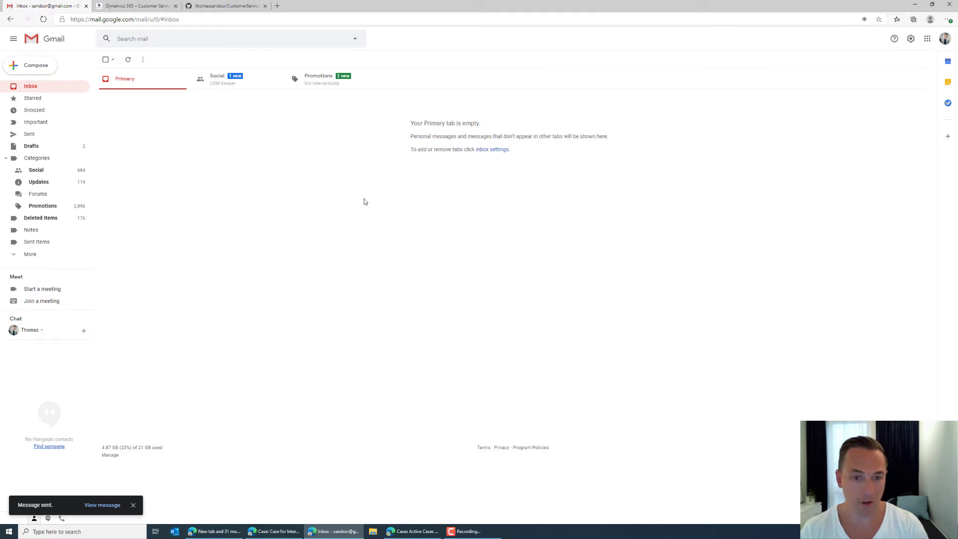
key("alt+tab")
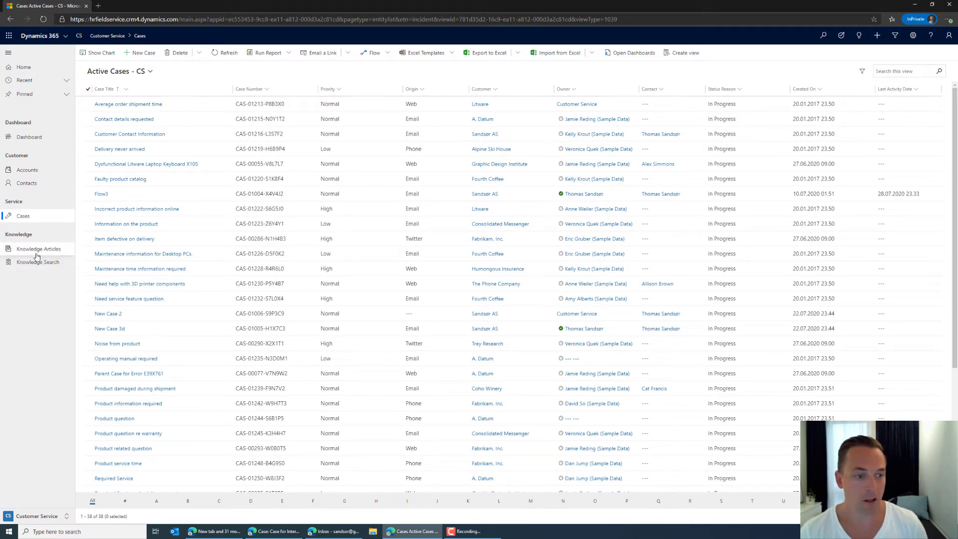
Show the knowledge articles list in the All Articles view.
left_click(38, 249)
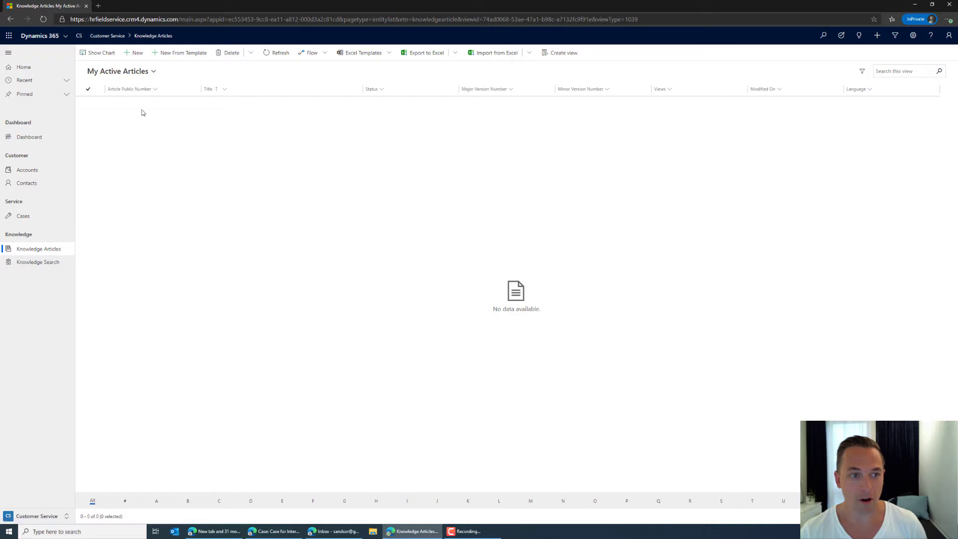
left_click(121, 70)
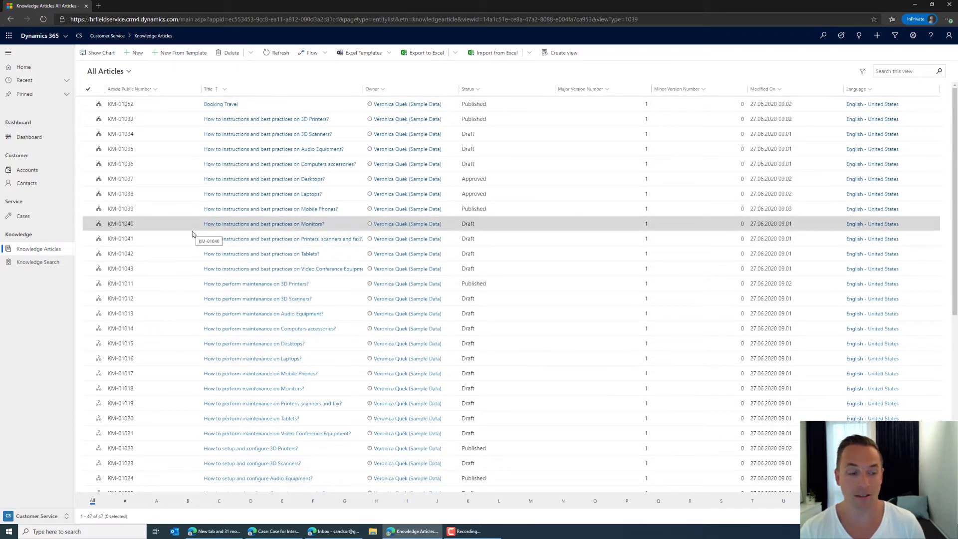
left_click(38, 261)
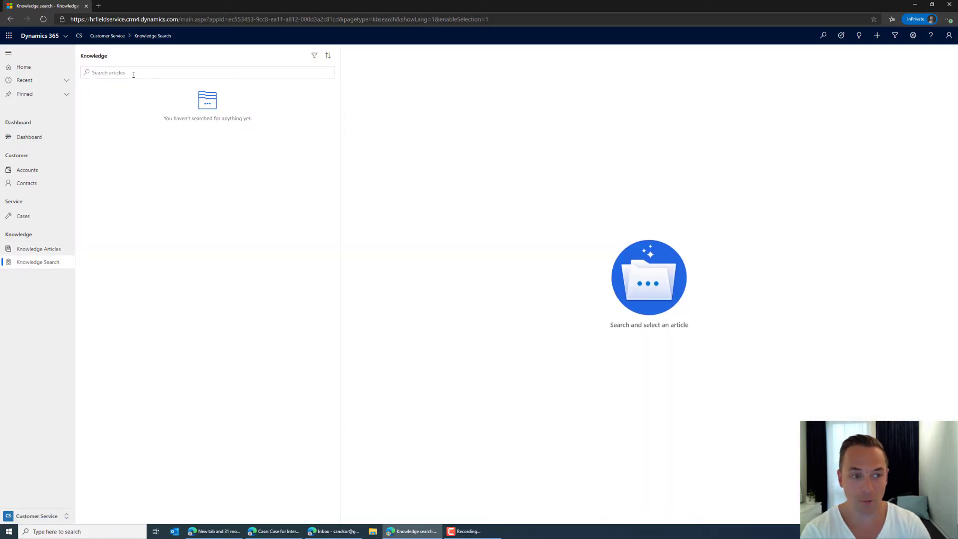
Search the knowledge base for 'printer'.
type("printer")
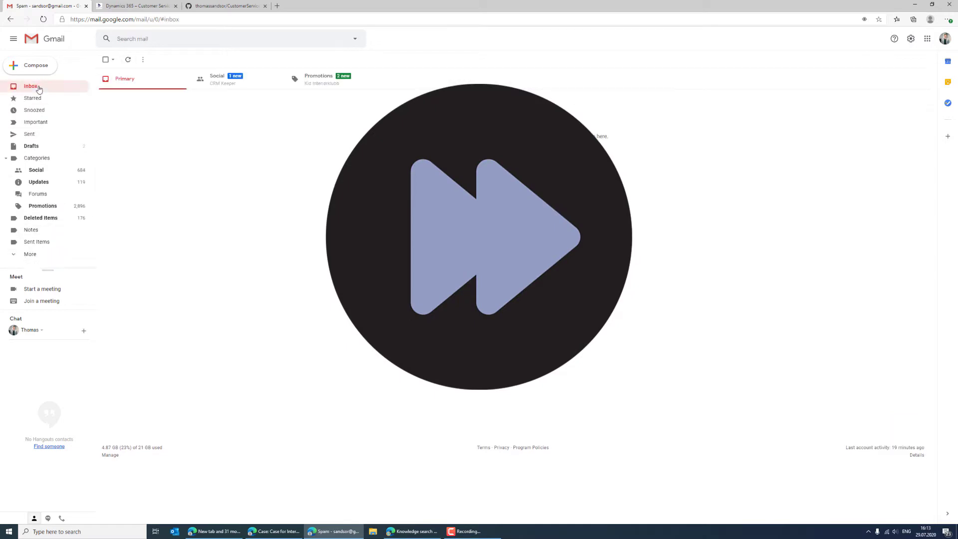
Return from Gmail's spam folder to the Inbox.
left_click(31, 85)
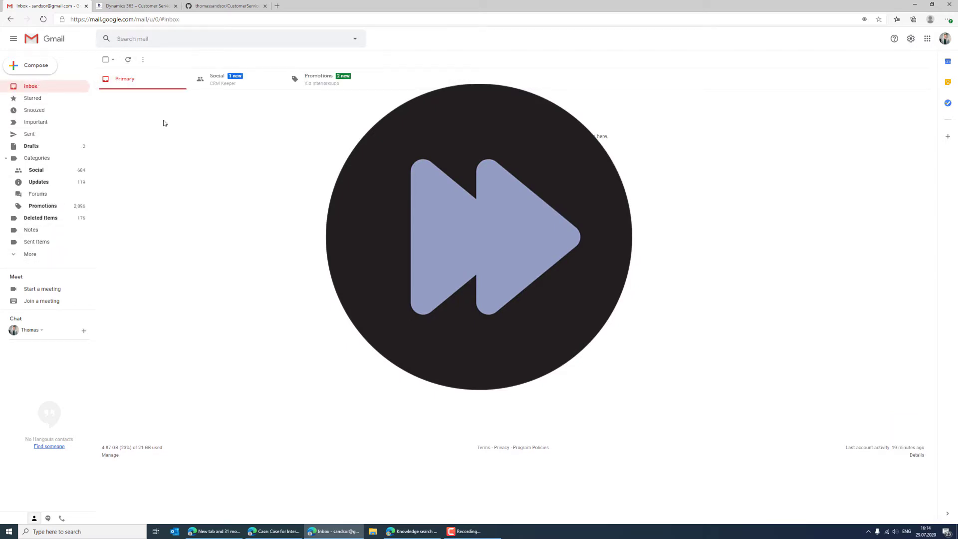
left_click(128, 59)
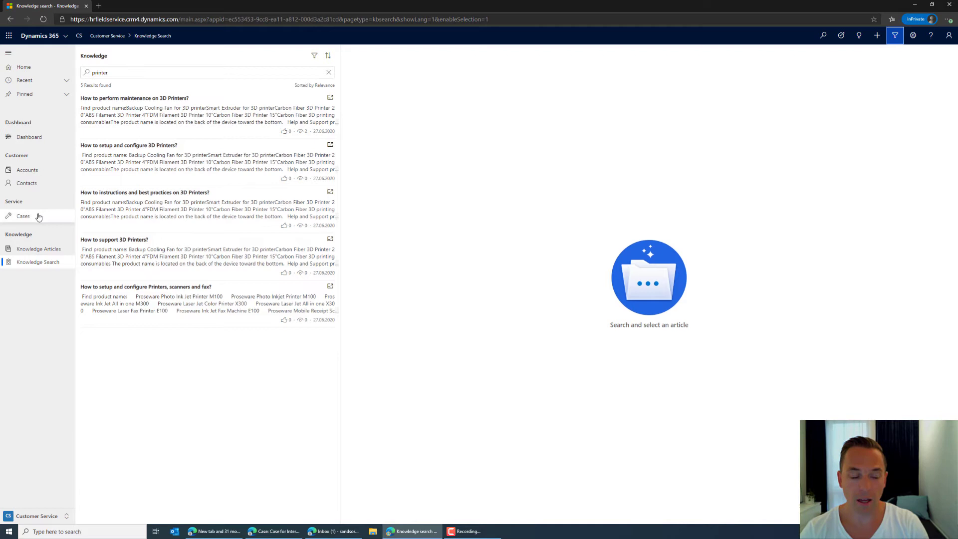
mouse_move(24, 216)
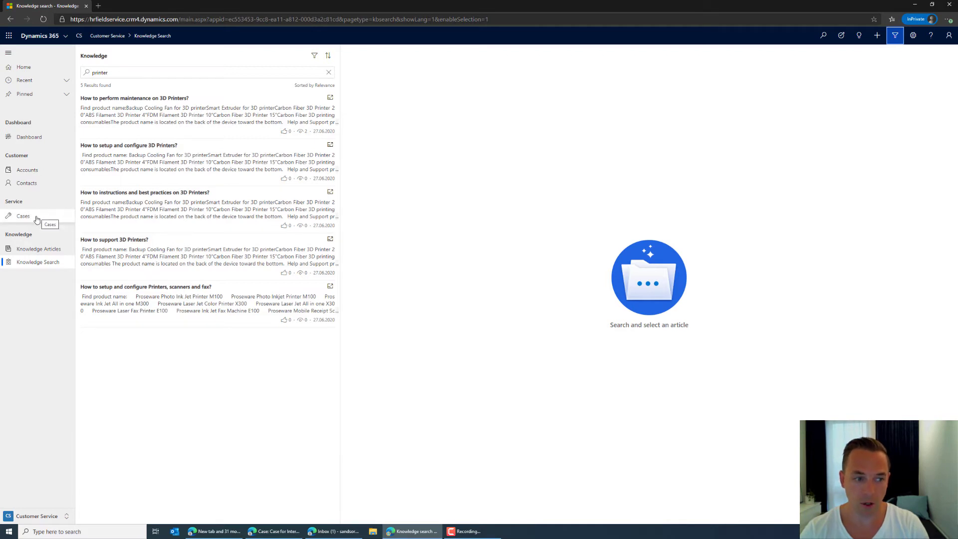
Switch the Cases list to the Active Cases Team - CS view.
left_click(24, 215)
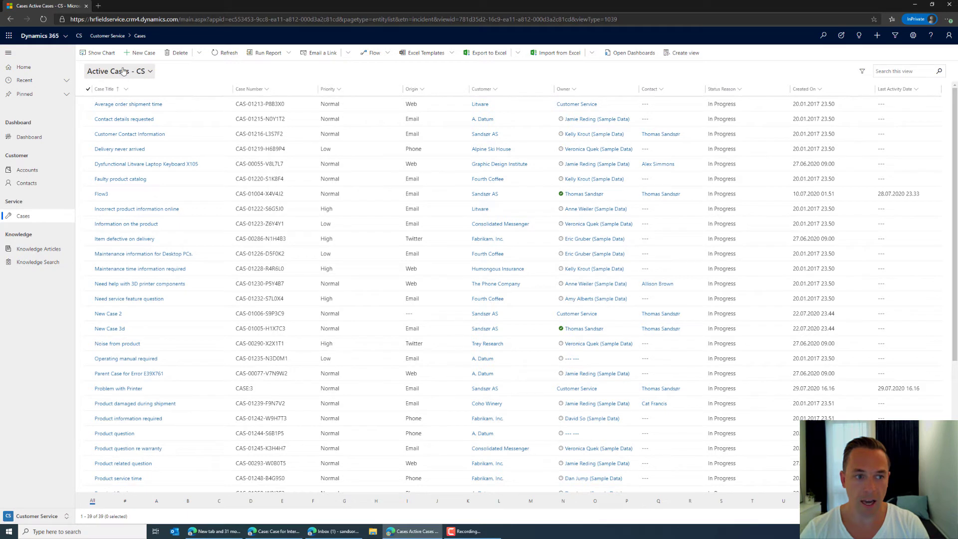
left_click(119, 71)
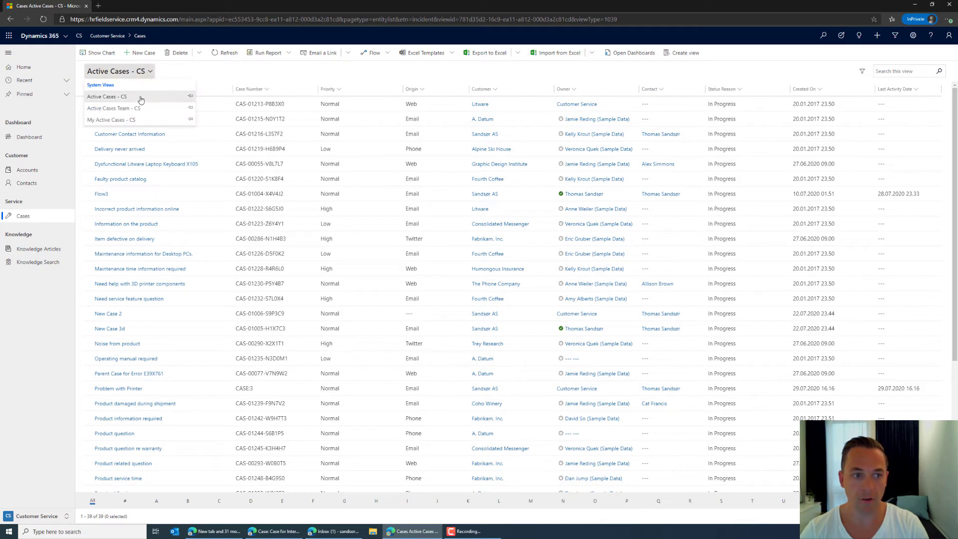
mouse_move(128, 110)
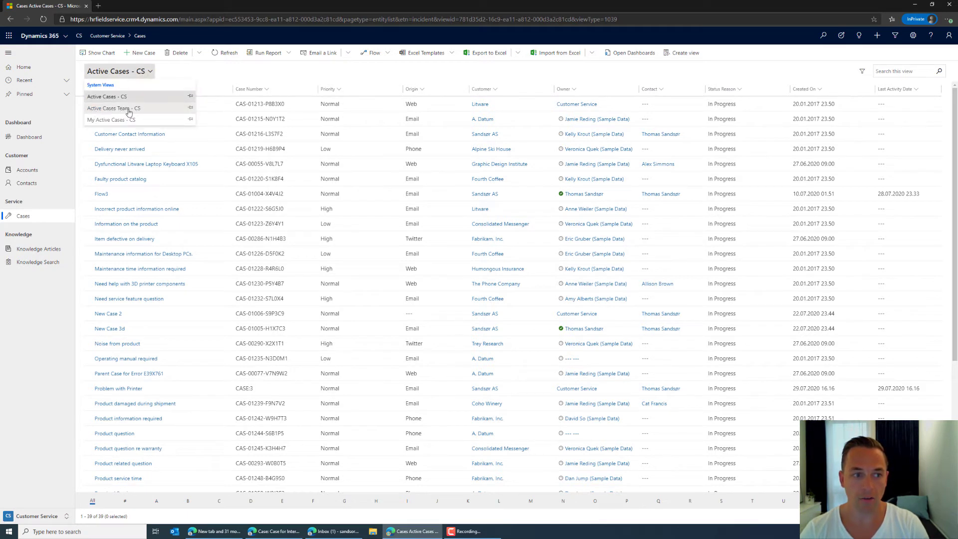
left_click(113, 108)
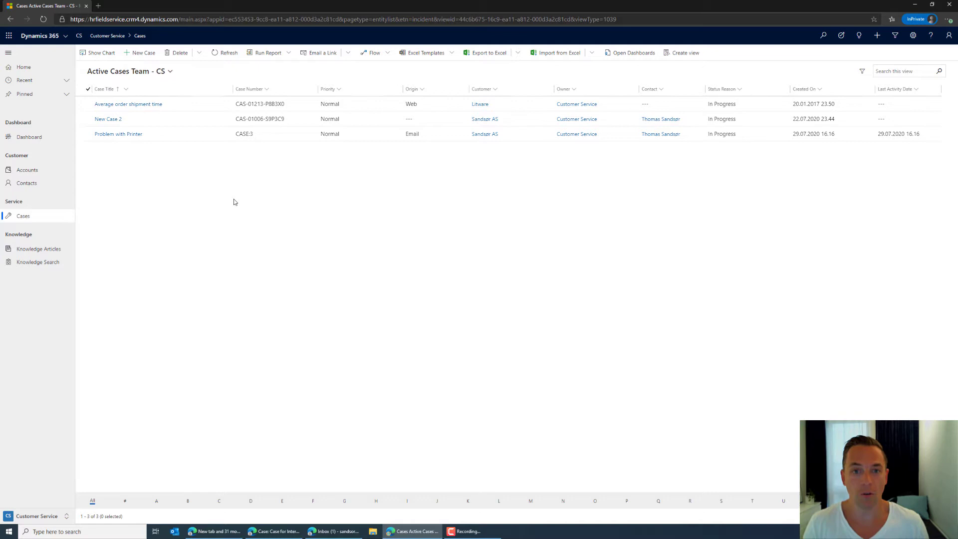
mouse_move(201, 210)
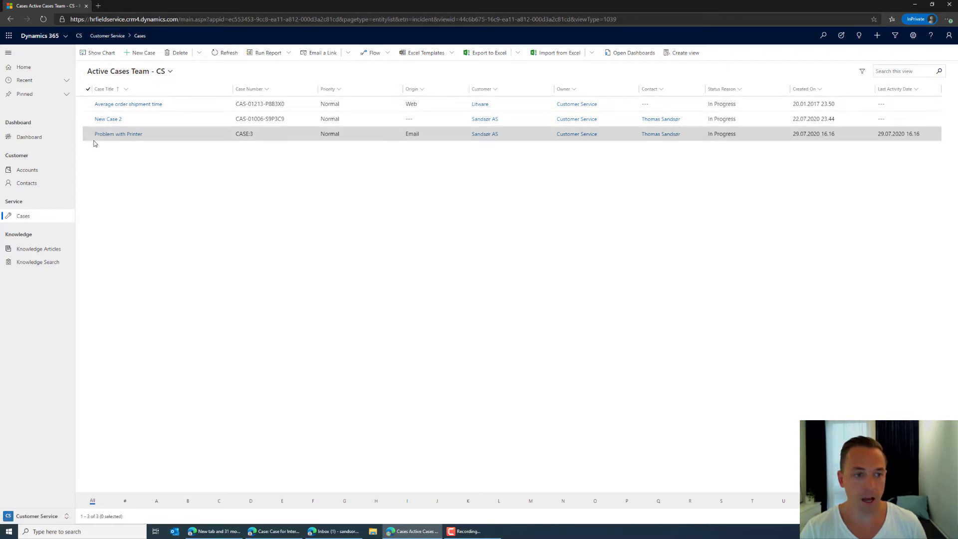
Assign the Problem with Printer case to Me.
left_click(88, 134)
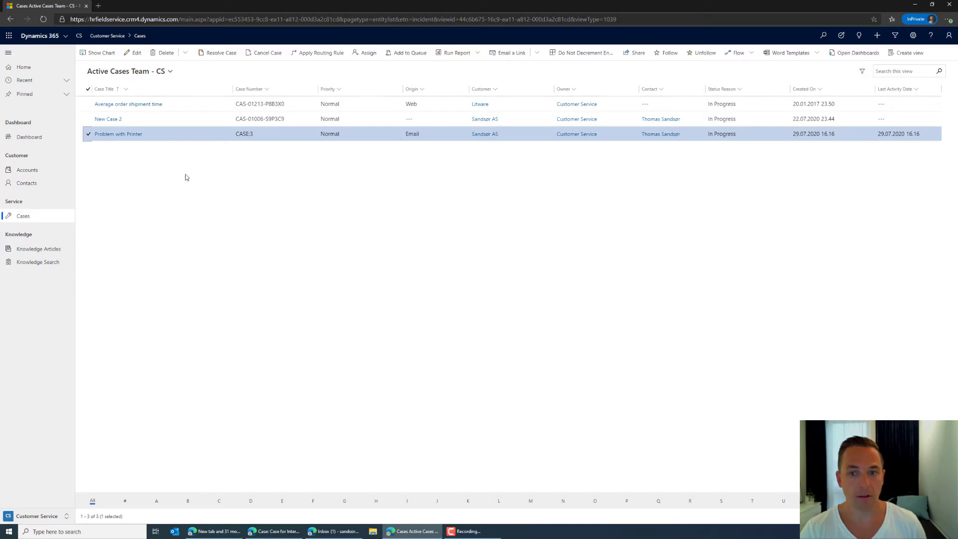
mouse_move(359, 119)
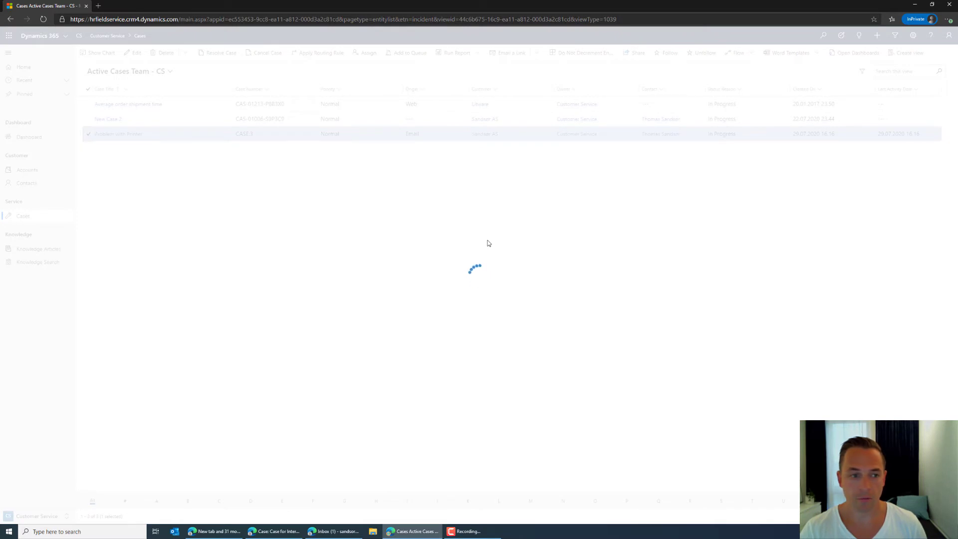
left_click(365, 52)
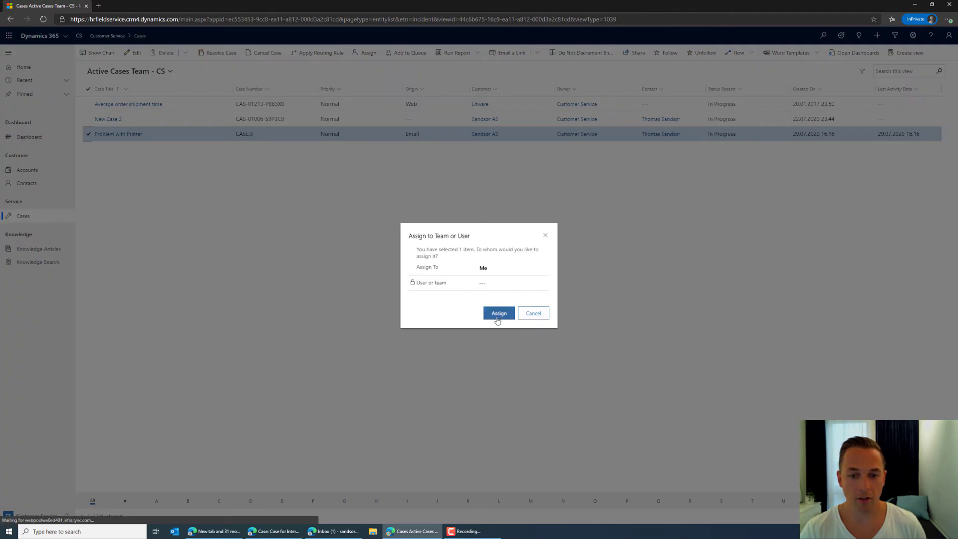
left_click(499, 313)
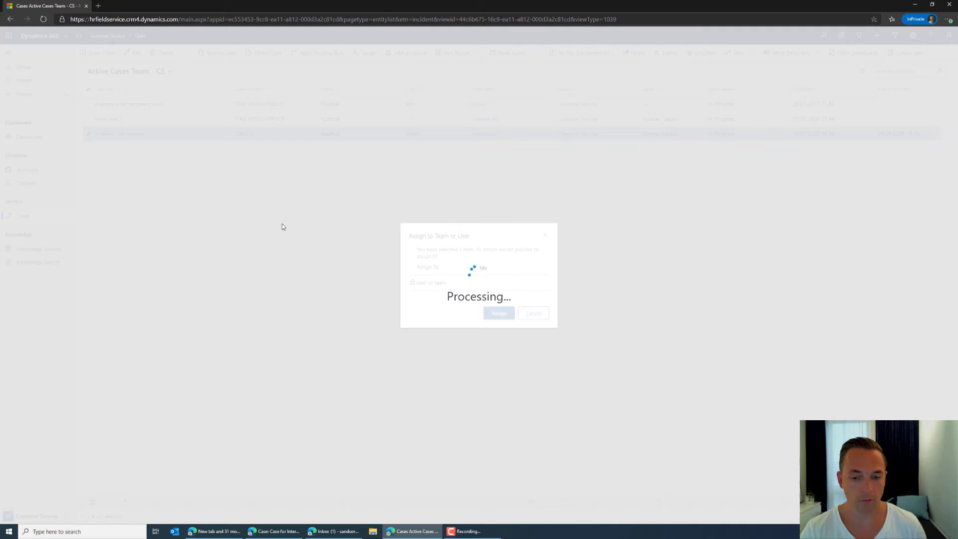
left_click(499, 313)
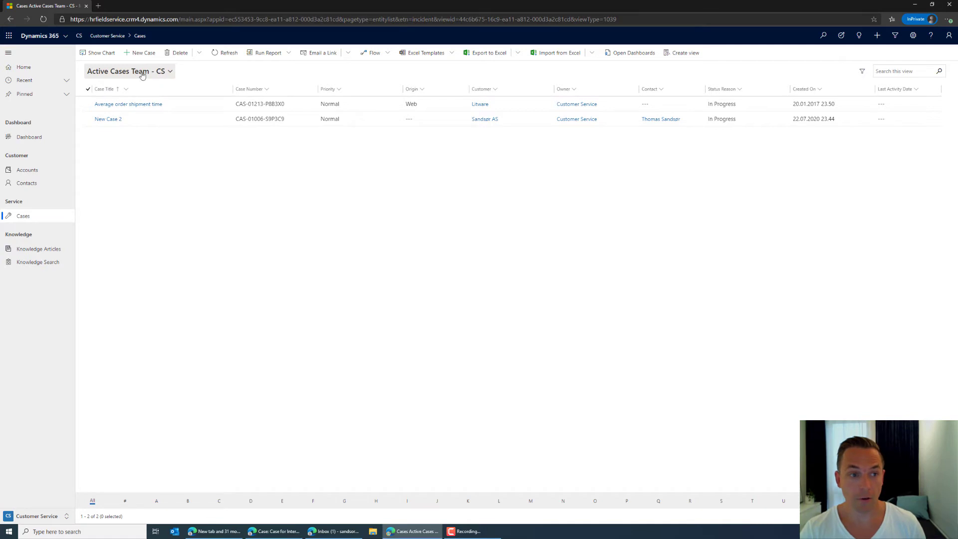
Open Problem with Printer from the My Active Cases - CS view.
left_click(128, 71)
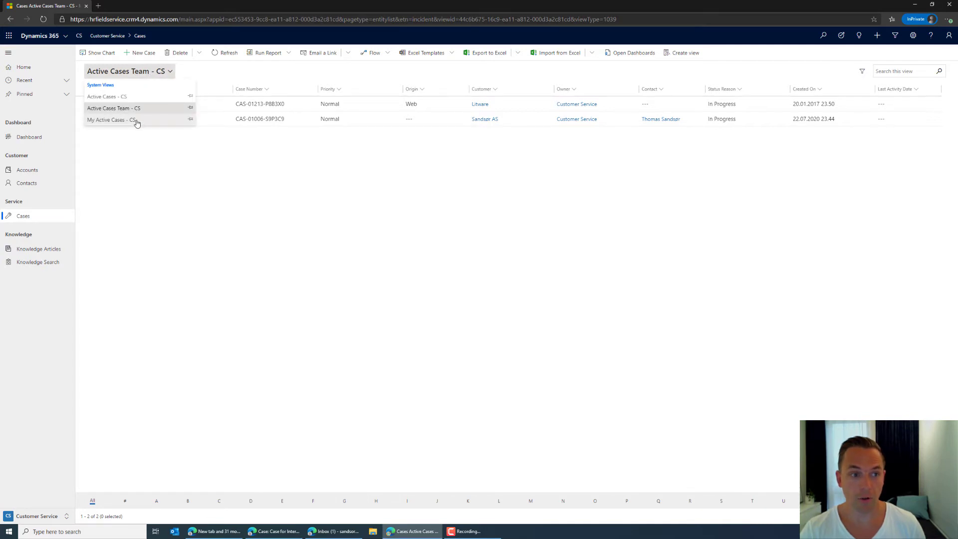
mouse_move(112, 119)
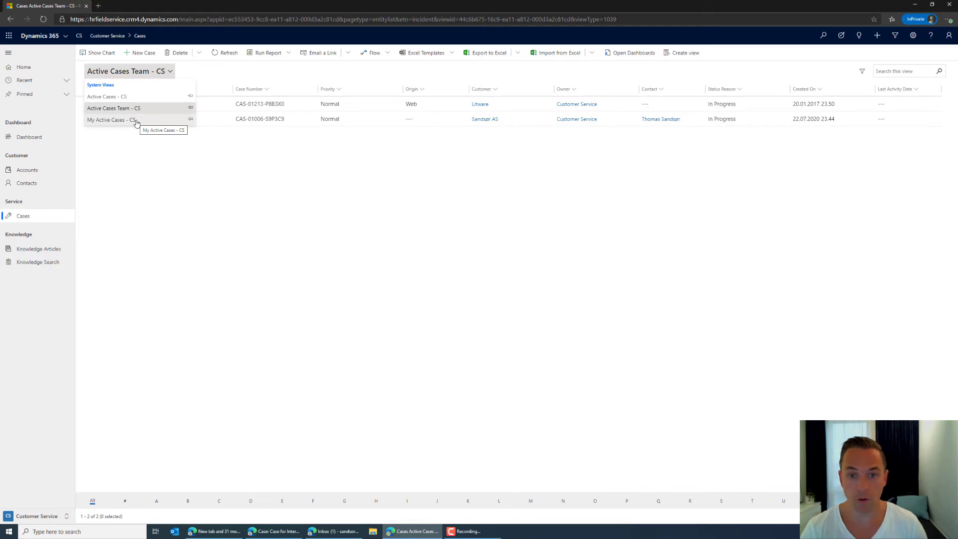
left_click(112, 120)
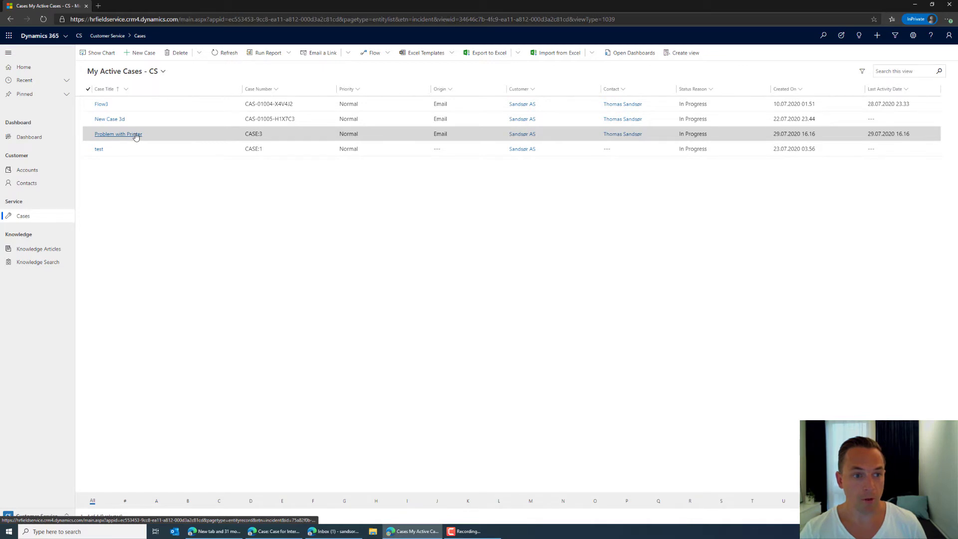
left_click(119, 134)
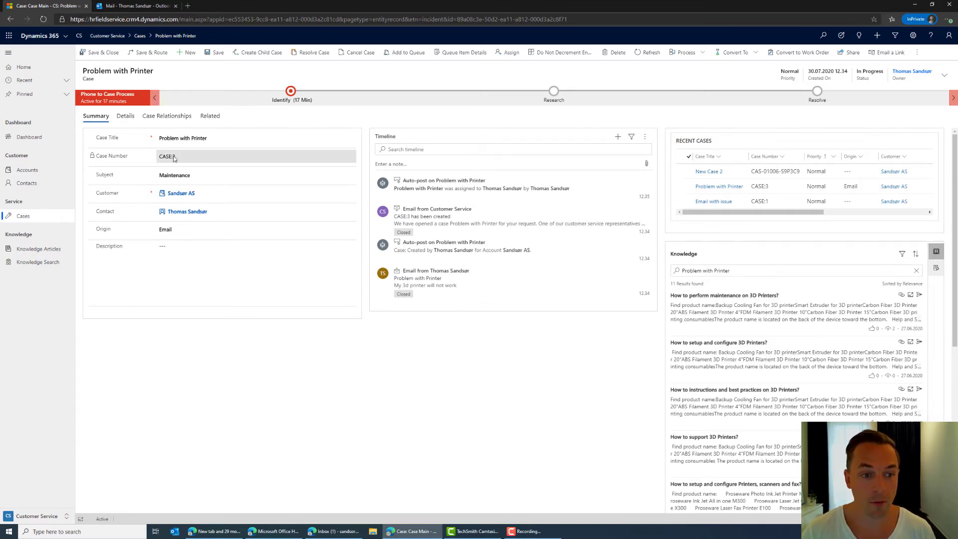
mouse_move(183, 160)
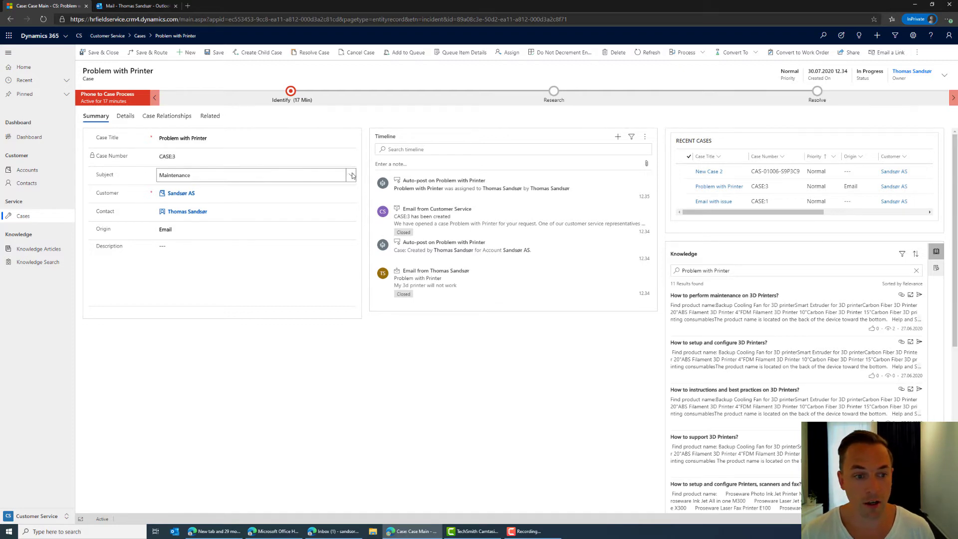
Set the Problem with Printer case's subject to Products.
left_click(351, 175)
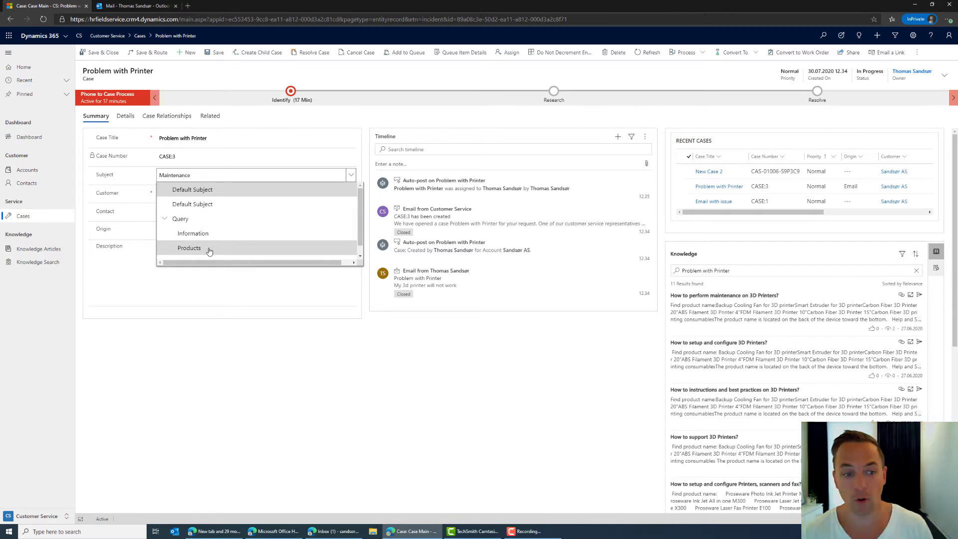
left_click(190, 247)
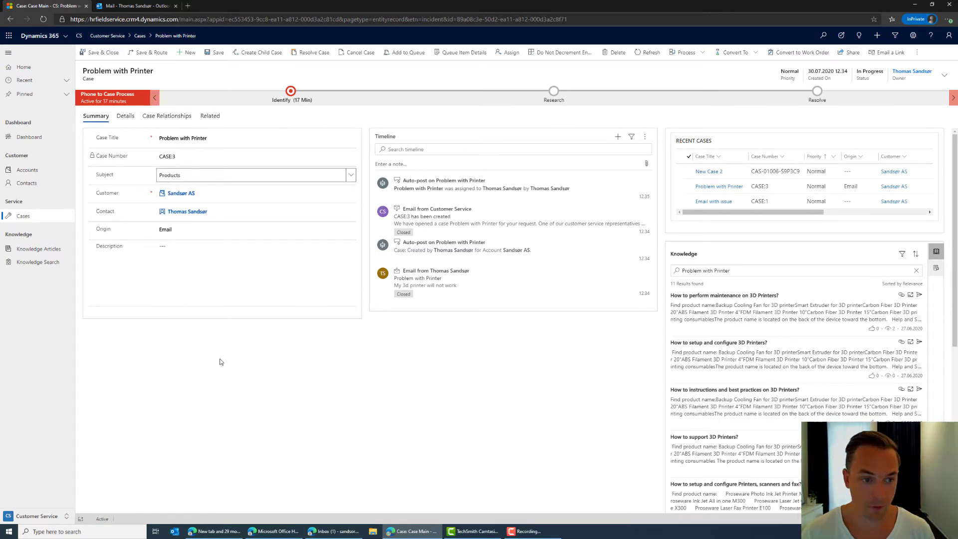
mouse_move(95, 191)
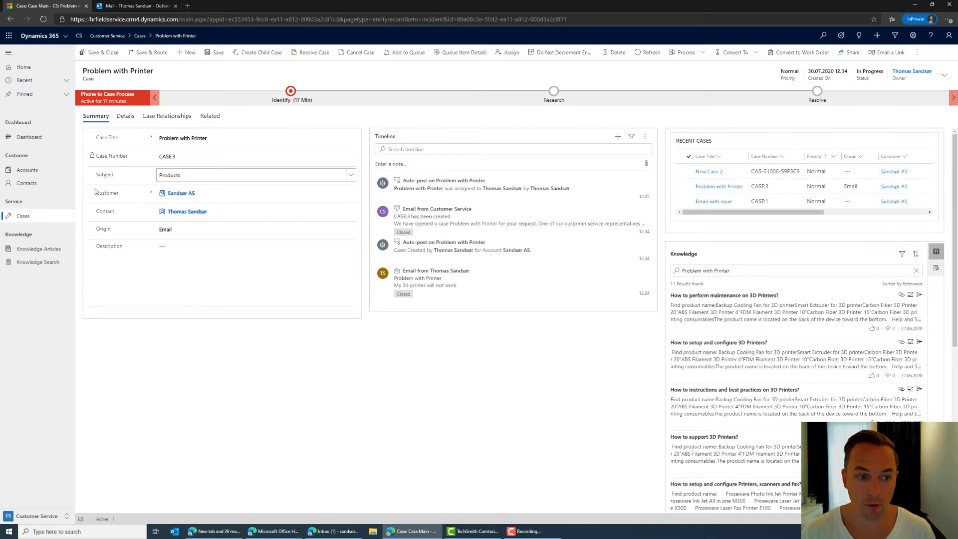
mouse_move(230, 334)
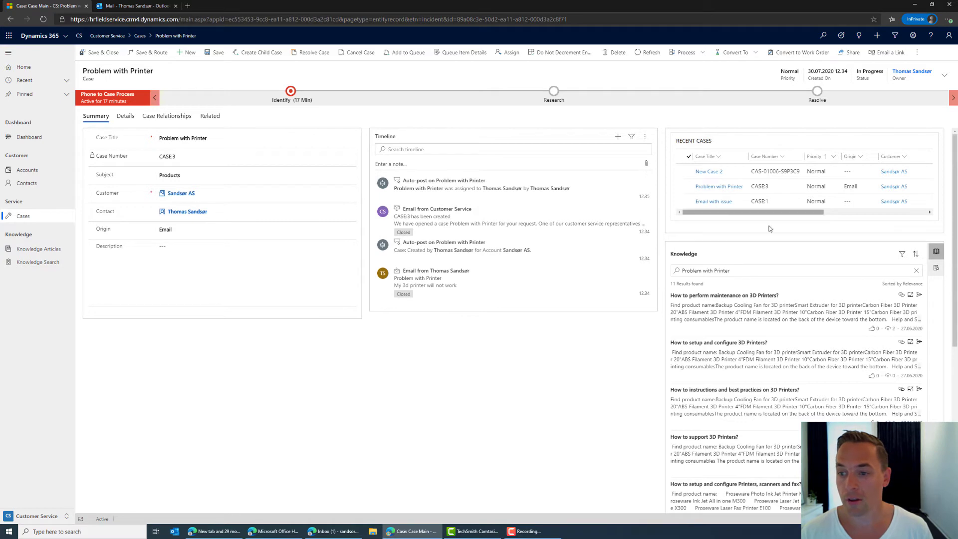
mouse_move(894, 201)
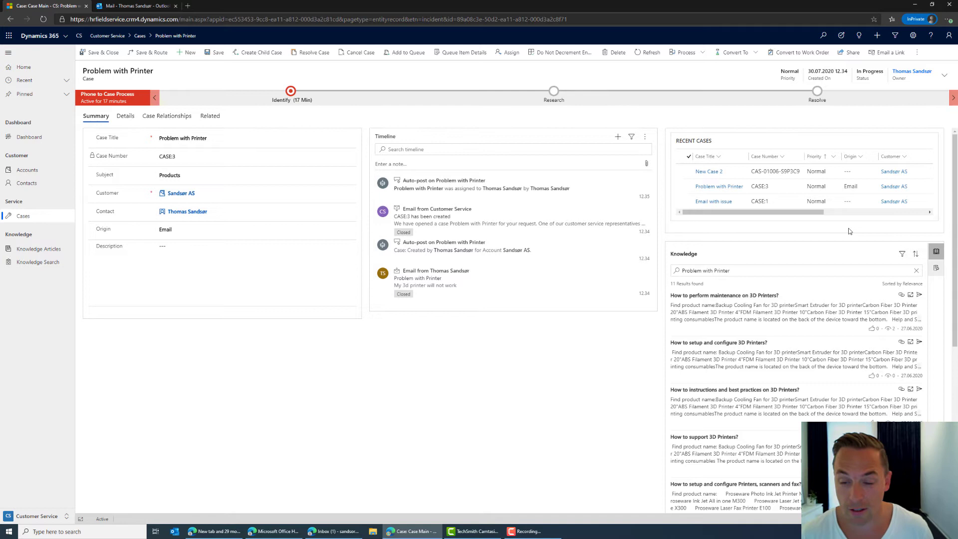
mouse_move(852, 224)
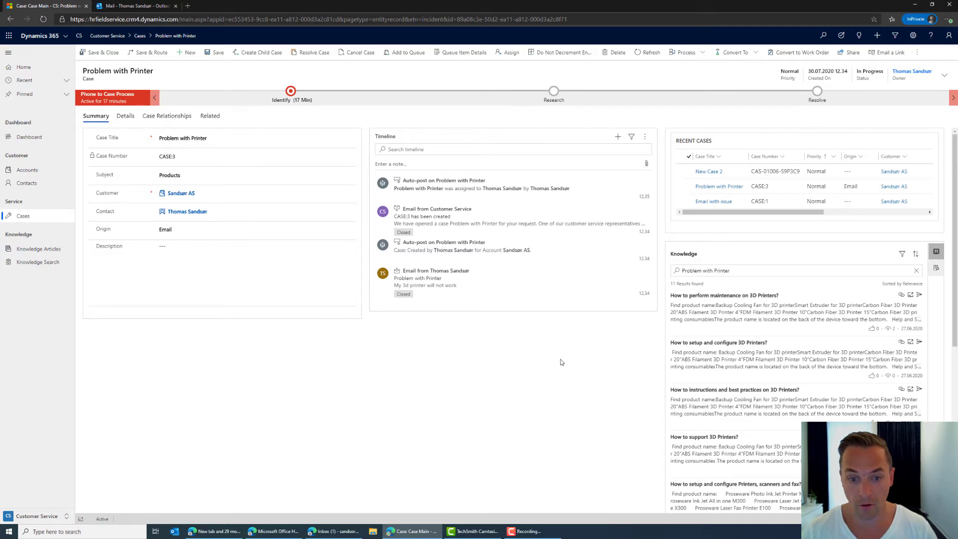
mouse_move(540, 346)
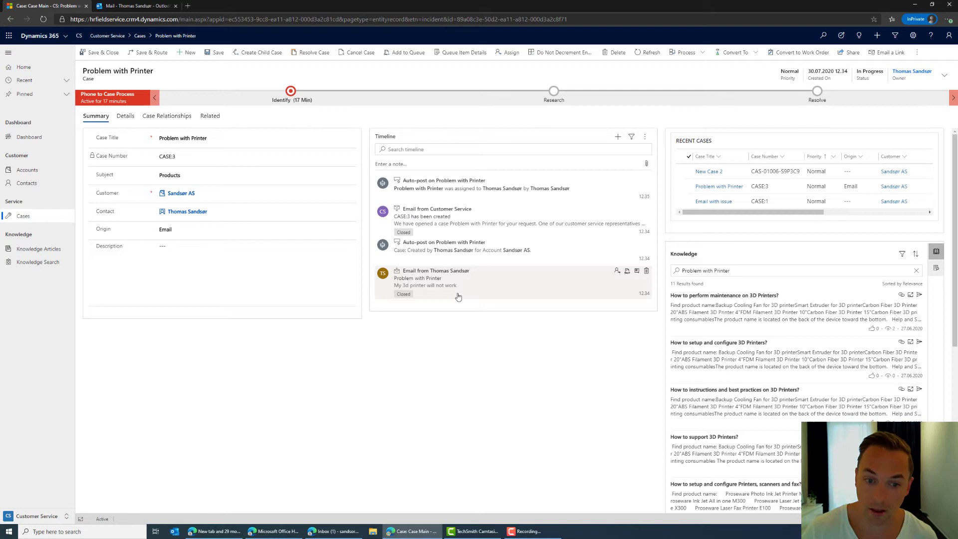
mouse_move(501, 291)
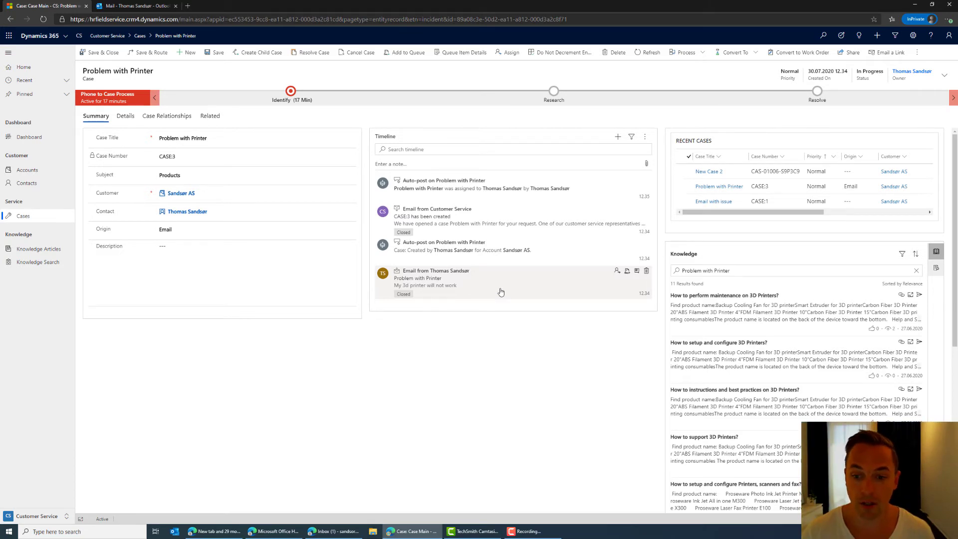
mouse_move(427, 291)
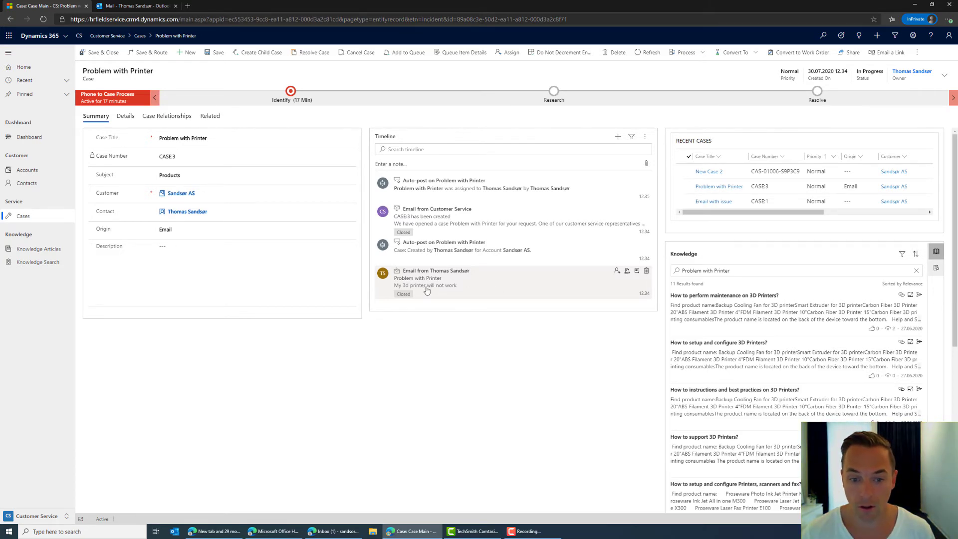
mouse_move(630, 286)
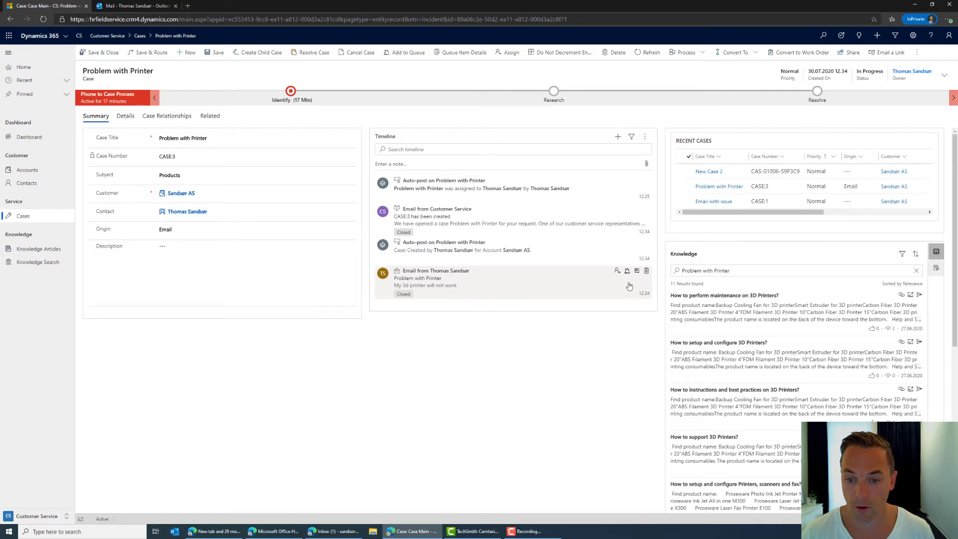
Open the customer's original 'Problem with Printer' email about the broken 3D printer from the case timeline.
left_click(437, 270)
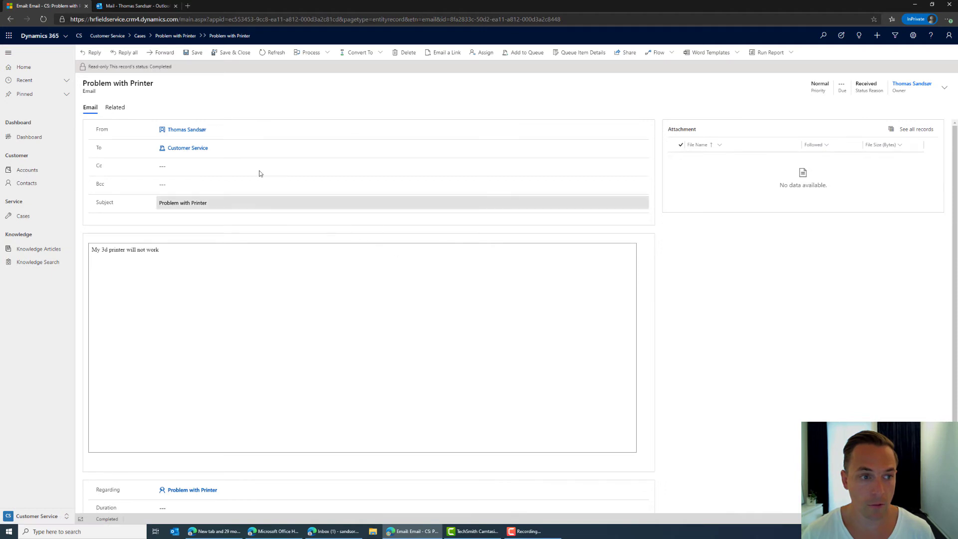
mouse_move(93, 52)
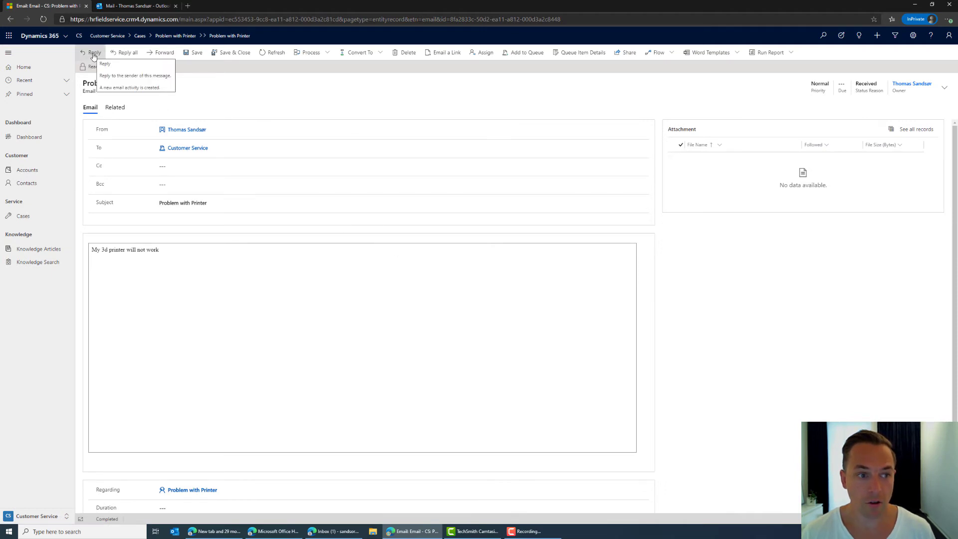
Create the 'RE: Problem with Printer - CASE:3' reply draft and begin typing the body.
left_click(95, 52)
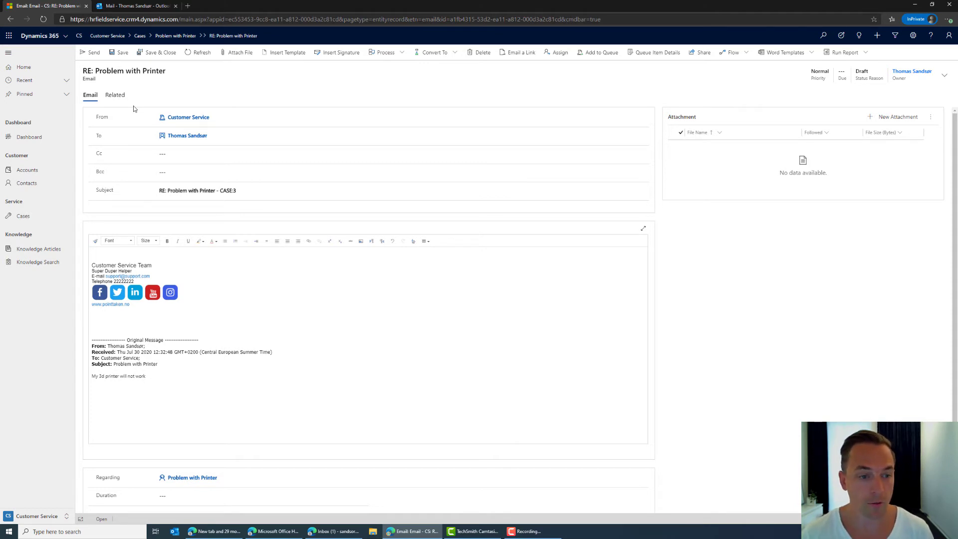
mouse_move(155, 197)
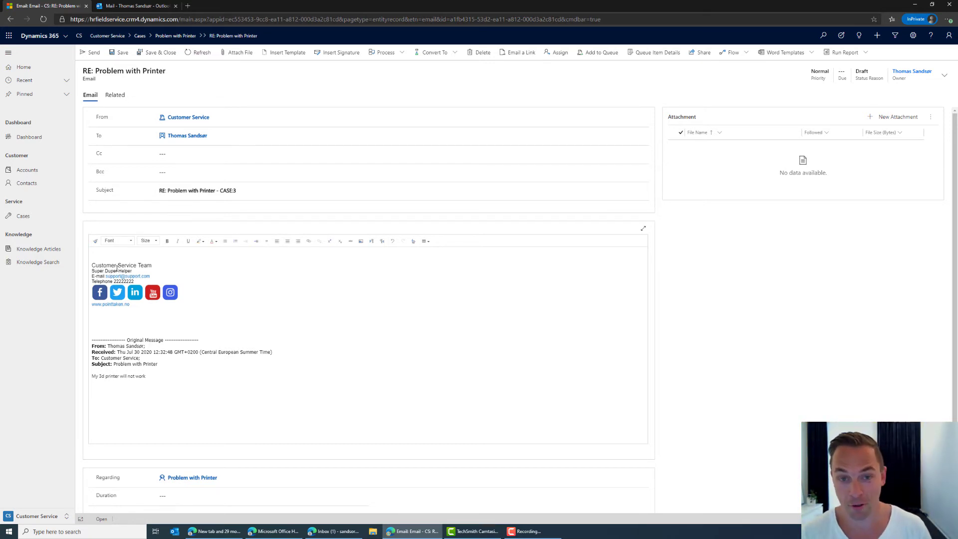
type("cd")
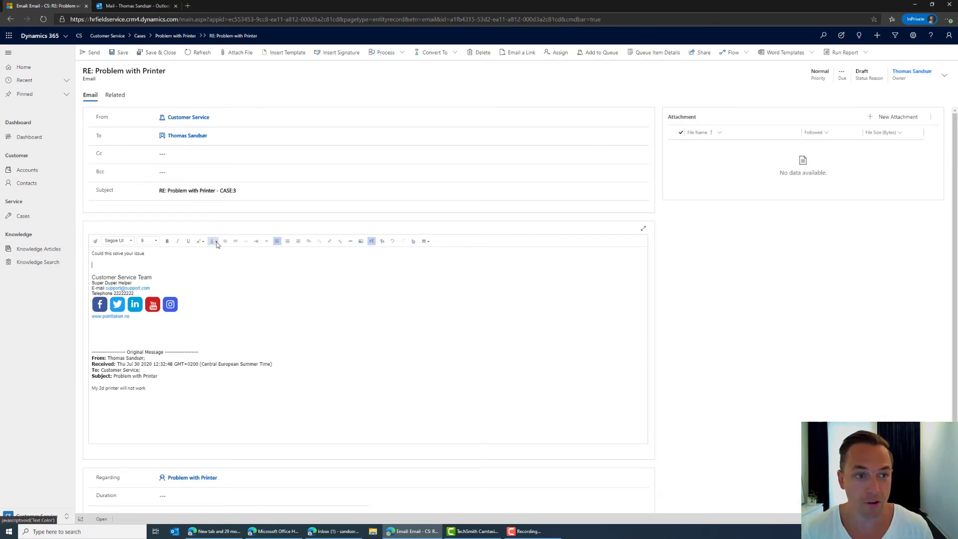
Add a screenshot below the 'Could this solve your issue' question and send the reply.
left_click(187, 135)
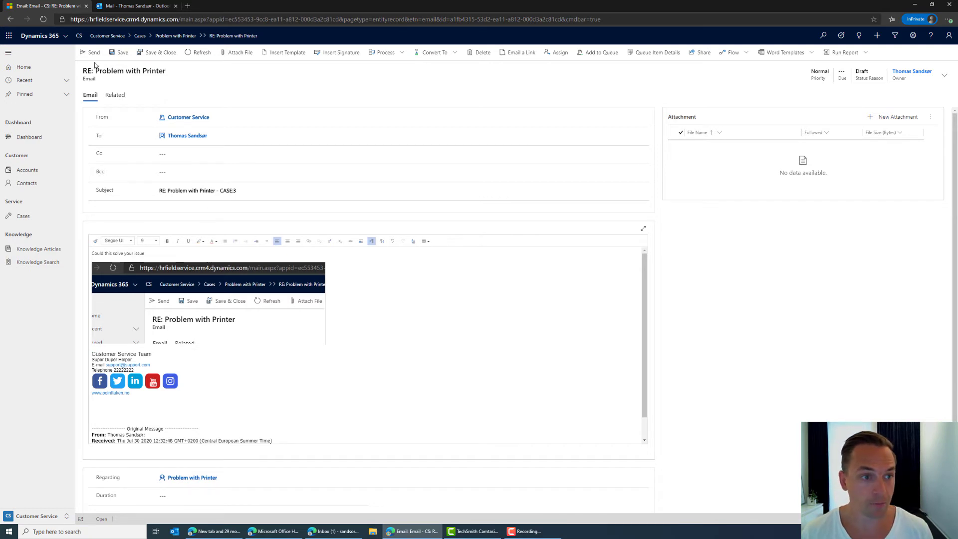
mouse_move(93, 52)
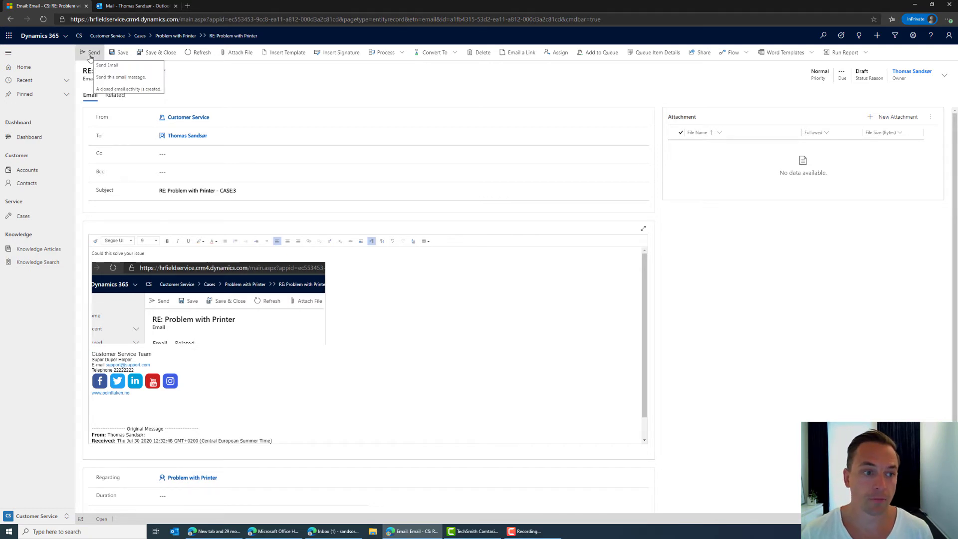
left_click(91, 52)
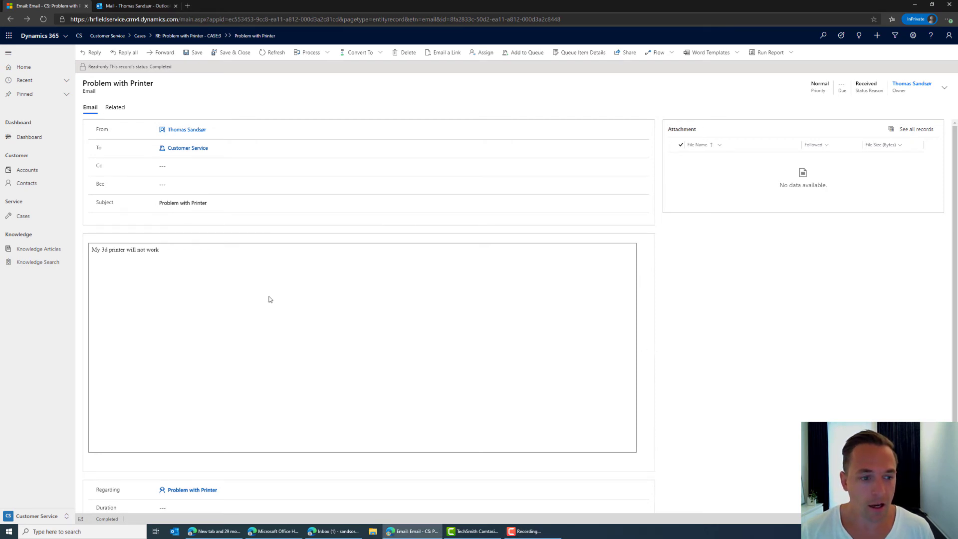
Go back to the Problem with Printer case, whose timeline shows the sent reply as closed.
left_click(193, 490)
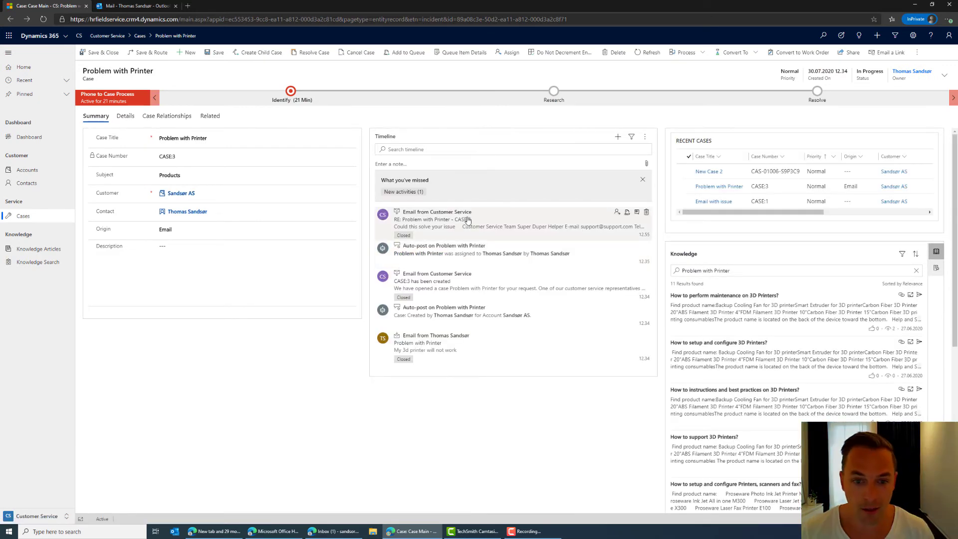
mouse_move(436, 225)
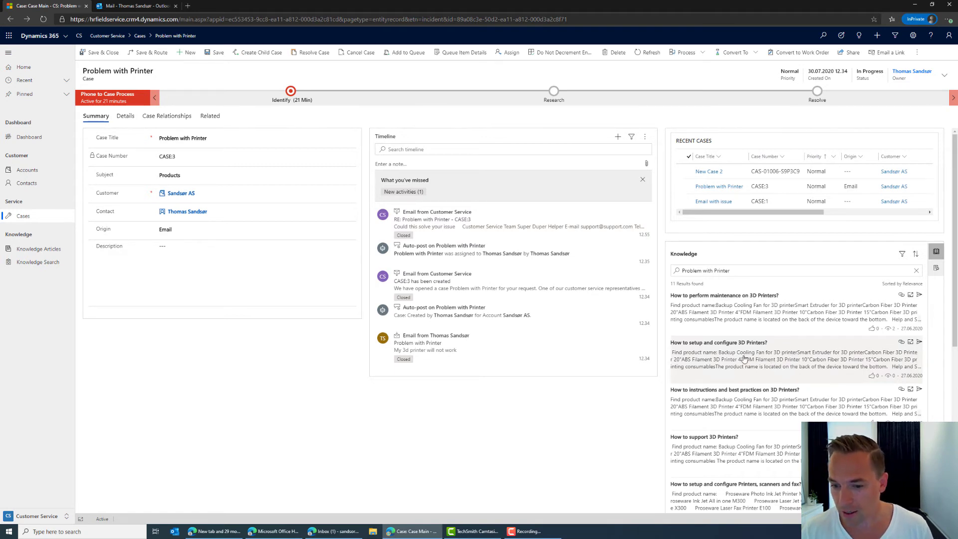
Link the 'How to setup and configure 3D Printers?' article to the case and email its content.
left_click(719, 342)
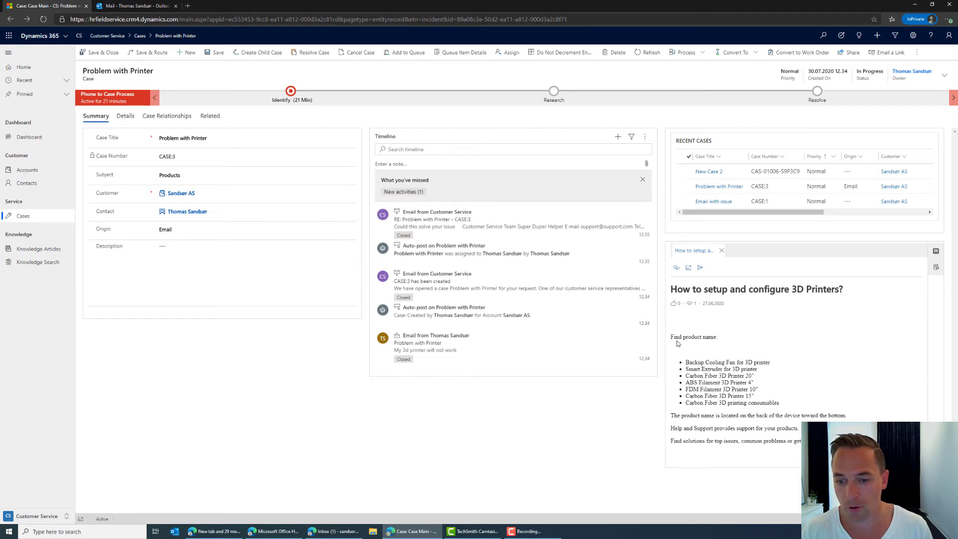
double_click(694, 376)
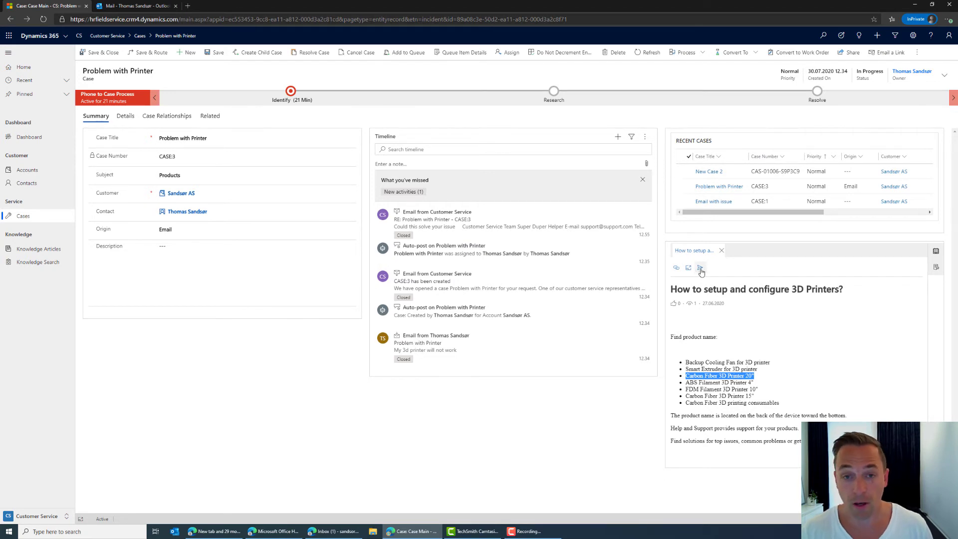
mouse_move(701, 268)
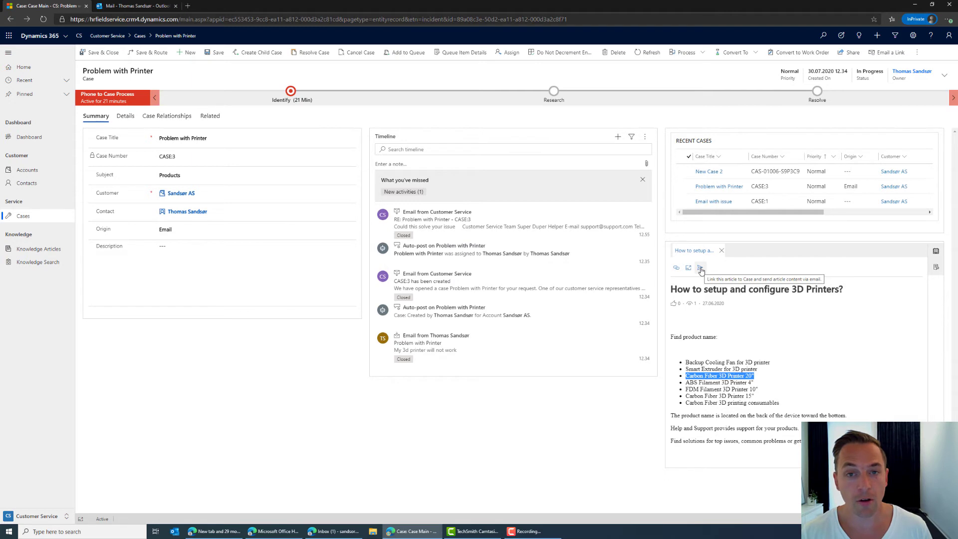
mouse_move(700, 270)
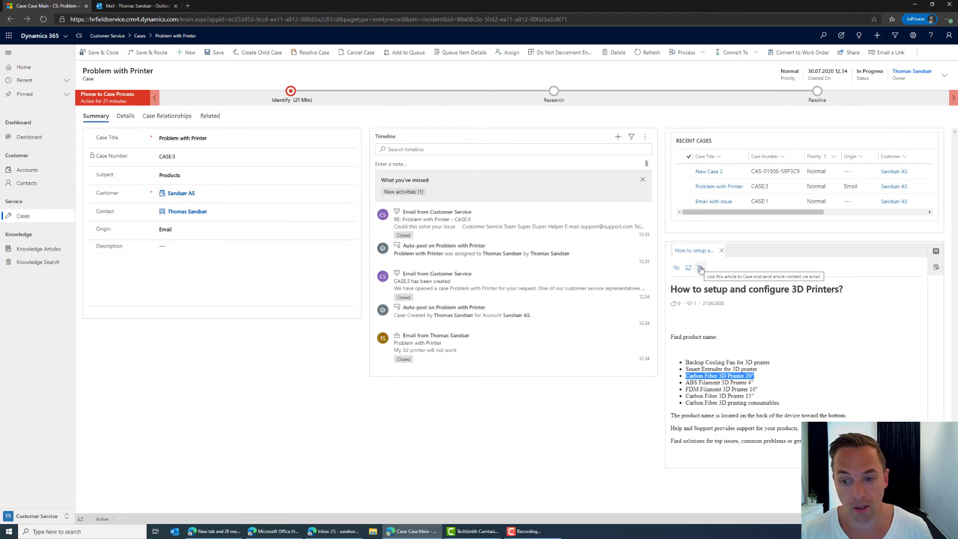
left_click(701, 267)
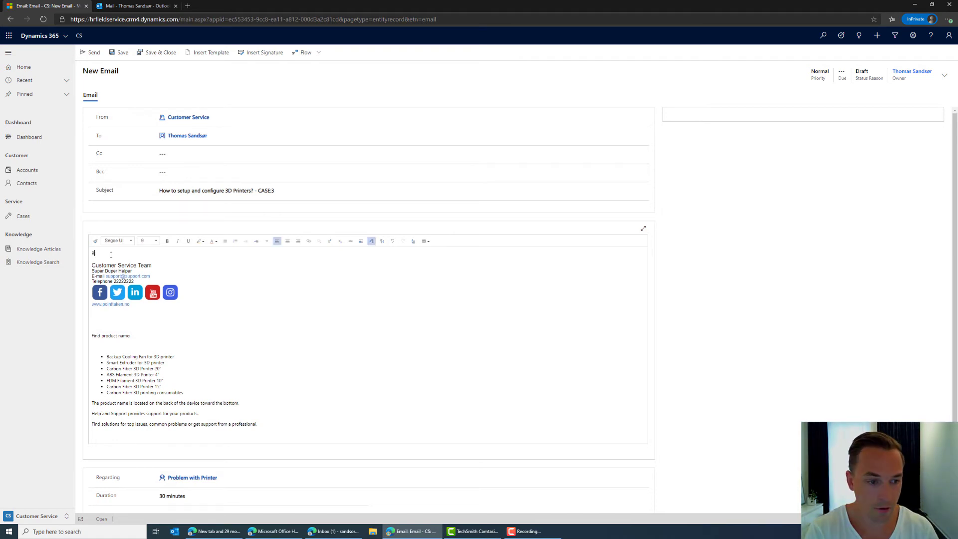
Add 'Read the Article' atop the article email, check the subject, and send it.
type("Read the Ar")
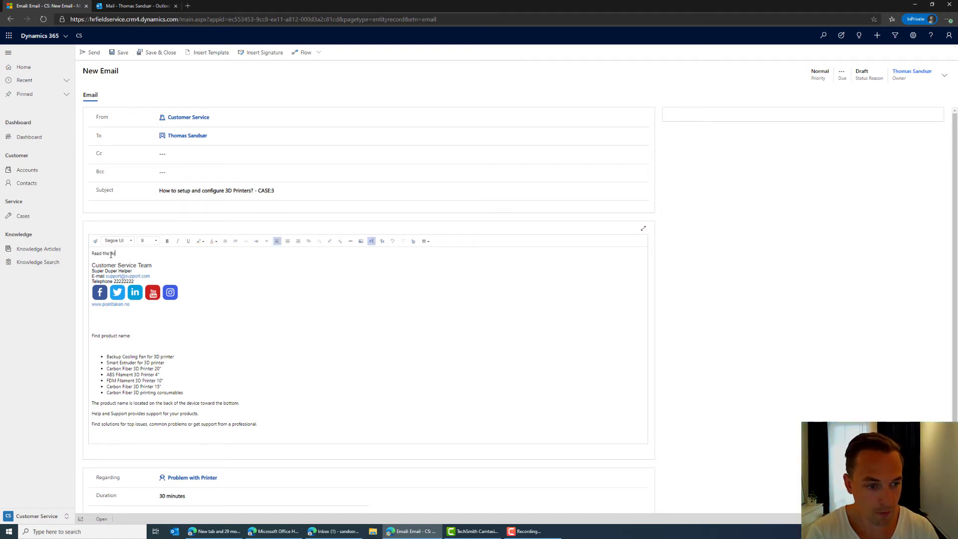
type("Article")
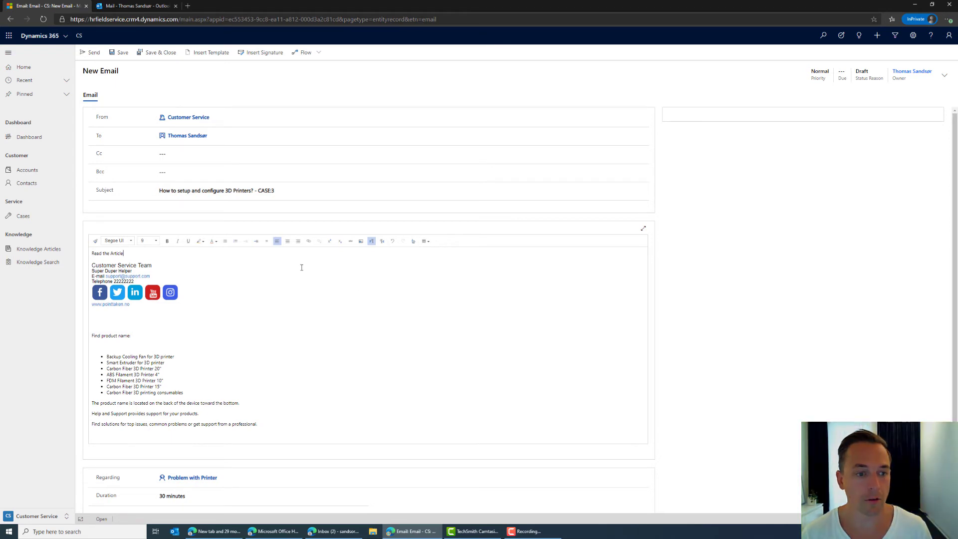
double_click(206, 190)
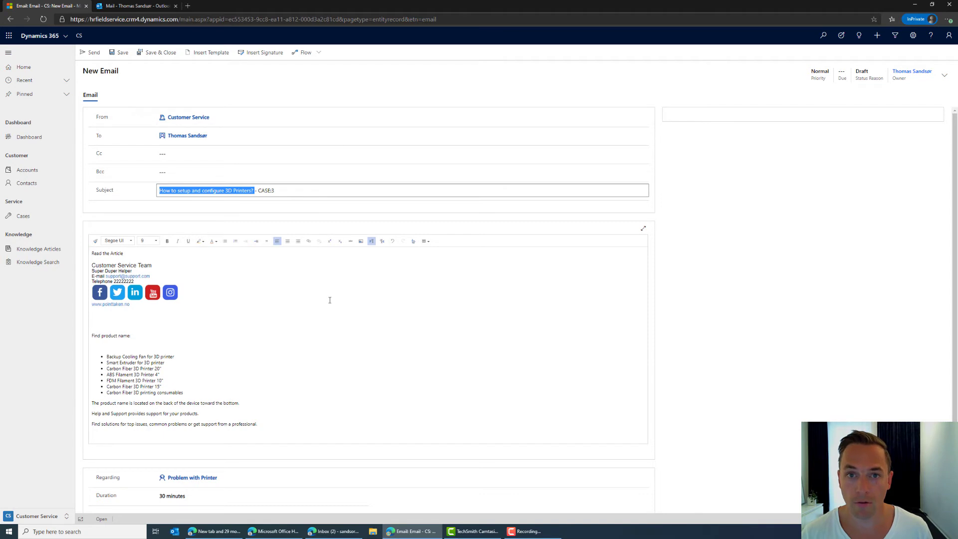
mouse_move(87, 79)
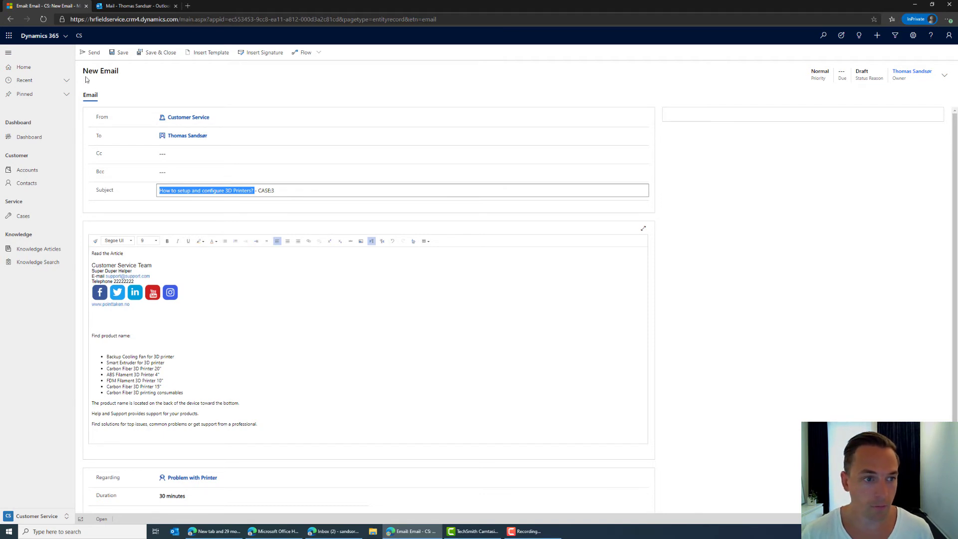
mouse_move(90, 52)
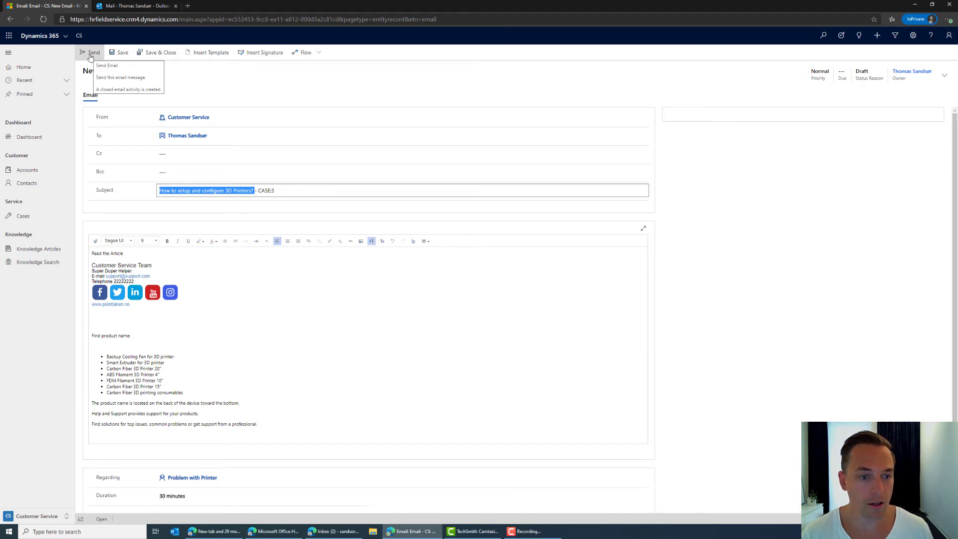
left_click(107, 65)
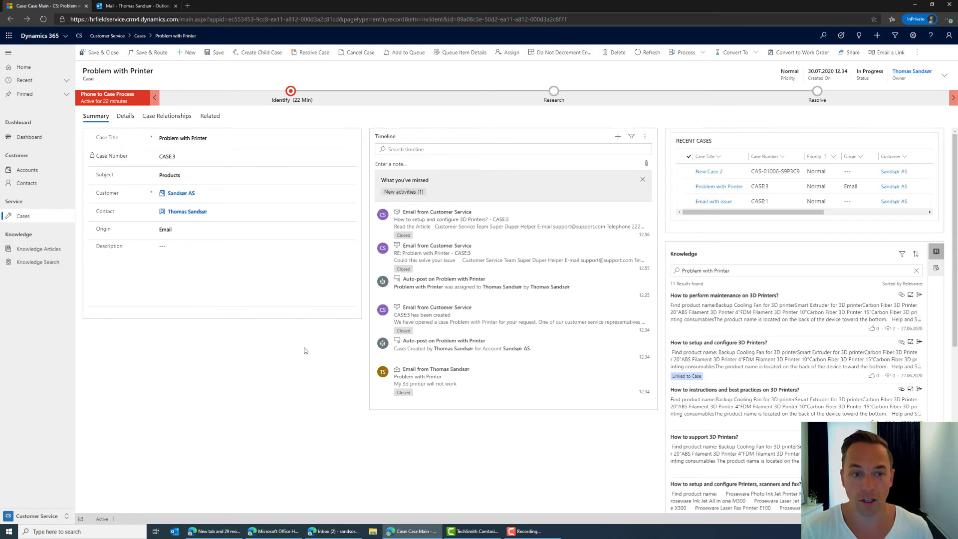
mouse_move(422, 343)
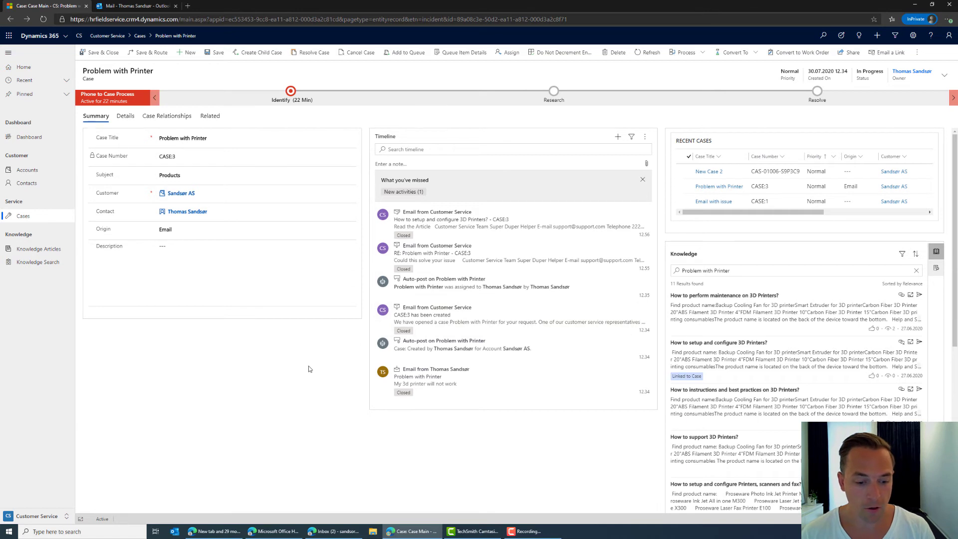
Check the timeline and 'Linked to Case' tag, then switch to the Gmail inbox.
key("alt+tab")
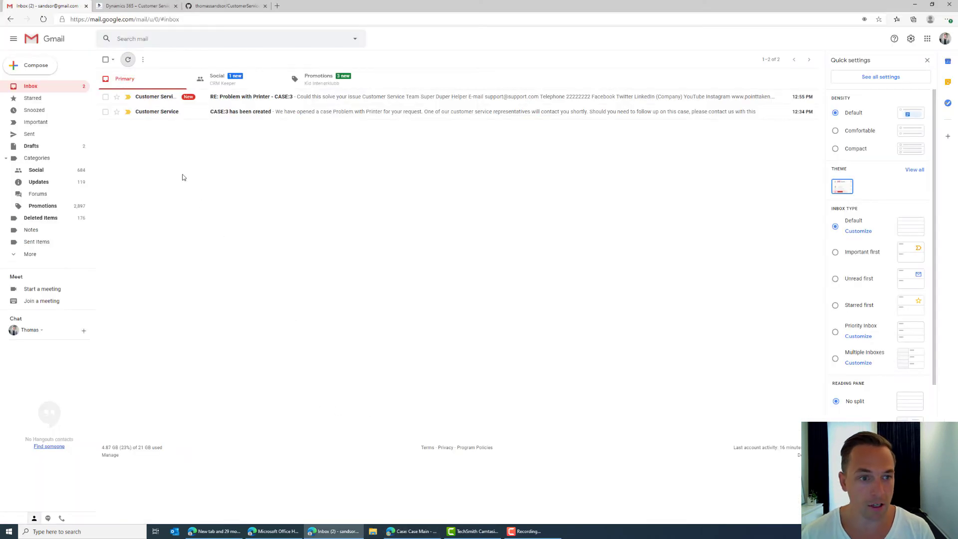
Refresh Gmail and read the CASE:3 printer reply and the 3D printer setup article email.
left_click(128, 60)
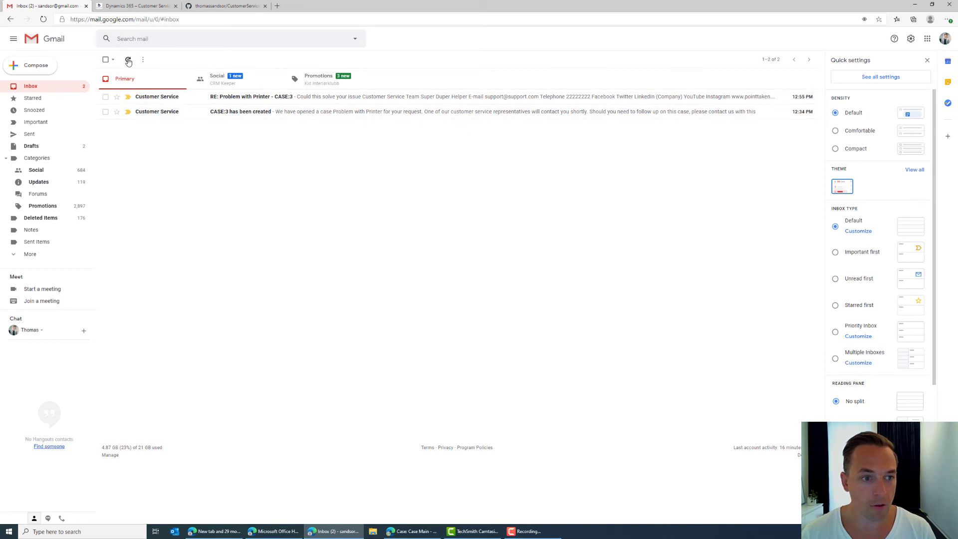
left_click(127, 59)
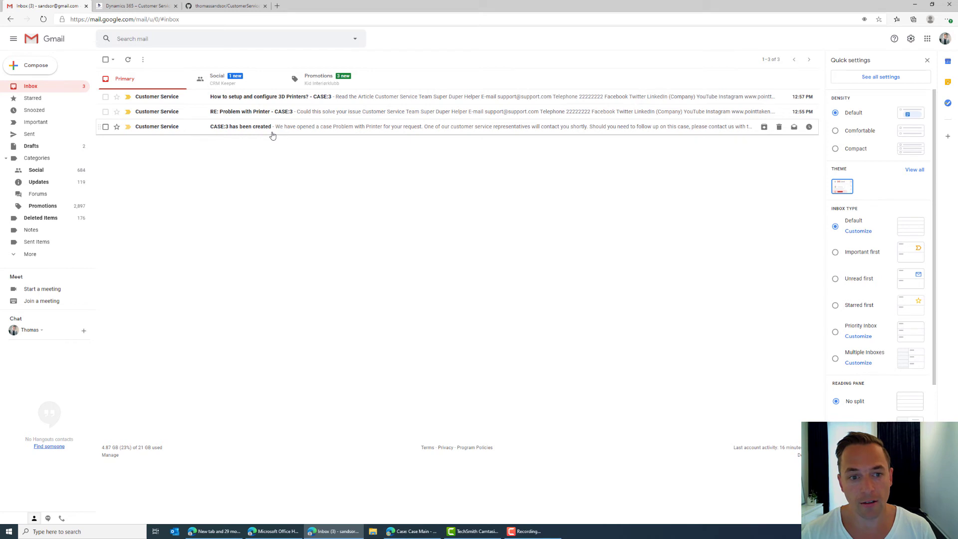
mouse_move(380, 132)
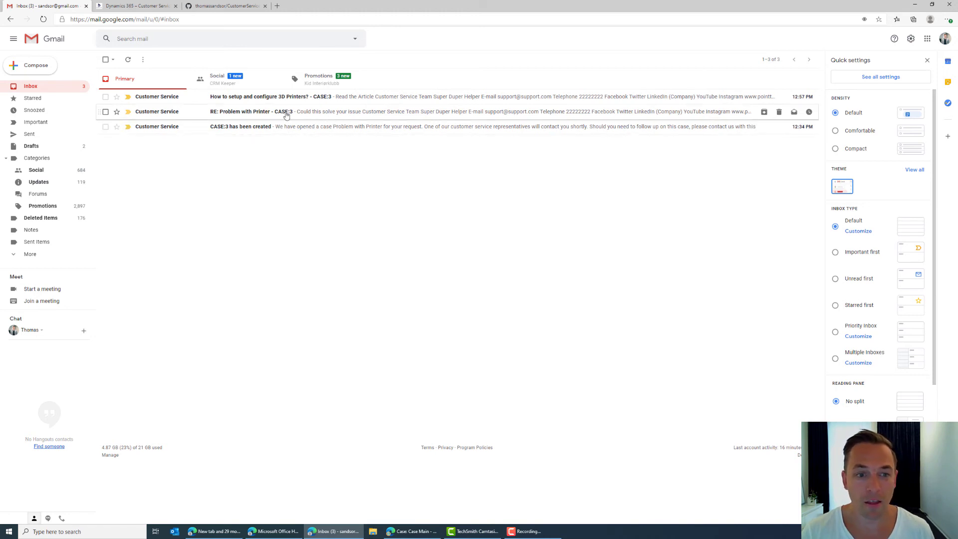
left_click(263, 112)
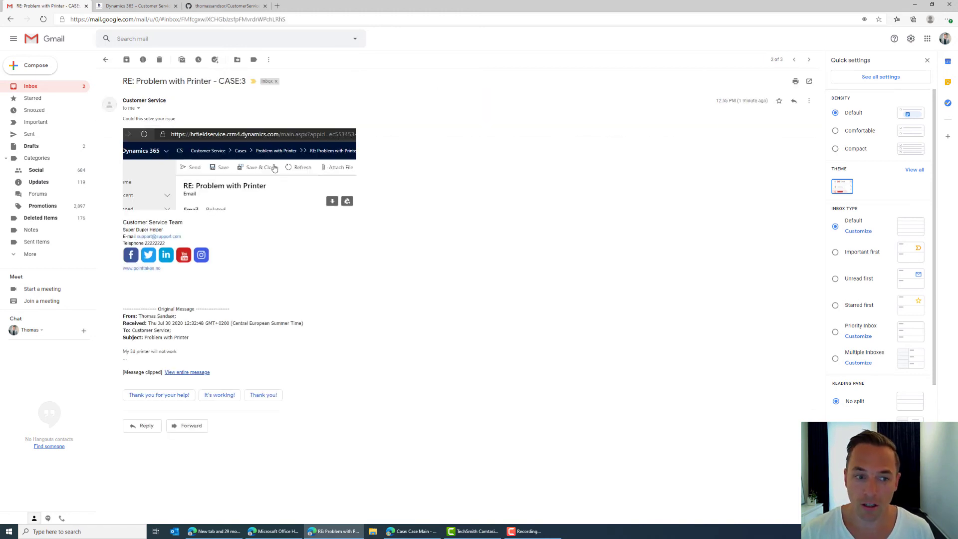
mouse_move(369, 158)
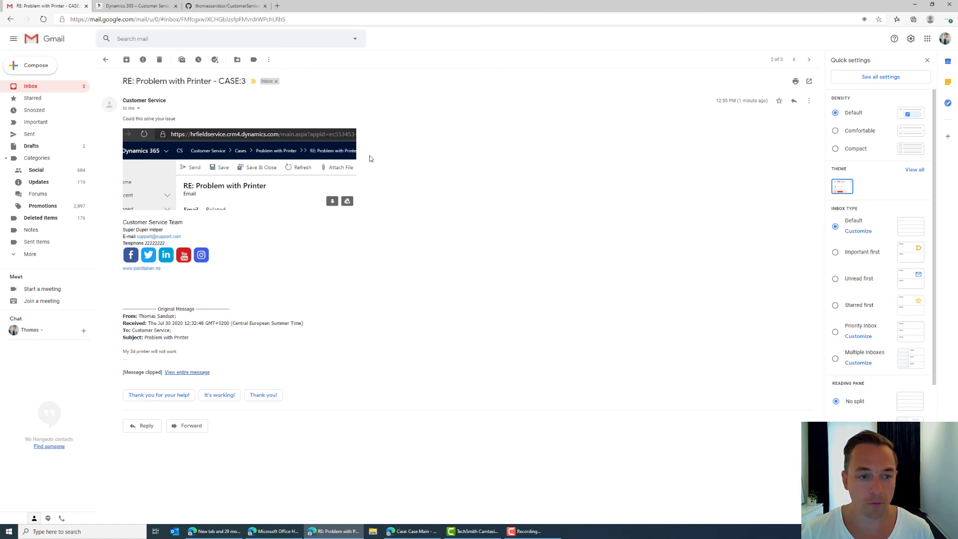
left_click(106, 59)
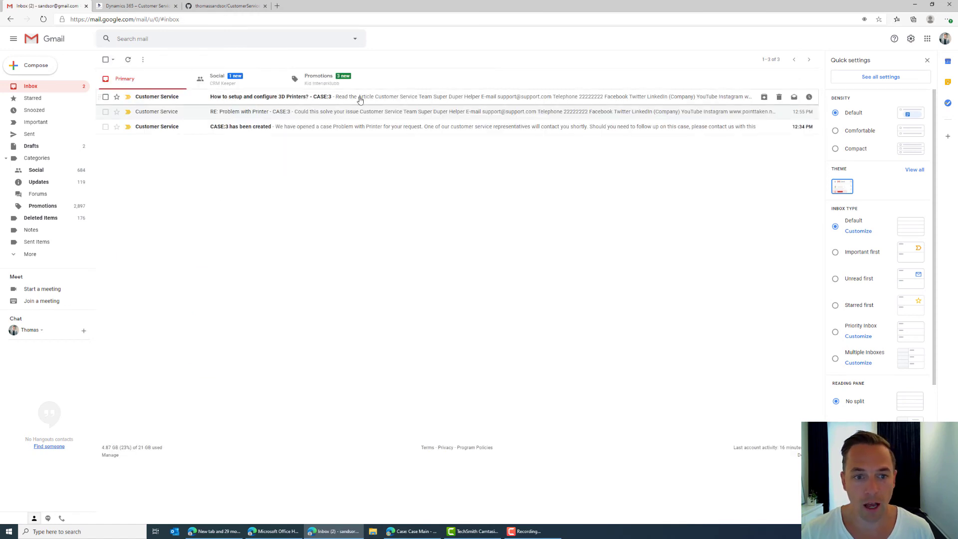
left_click(275, 96)
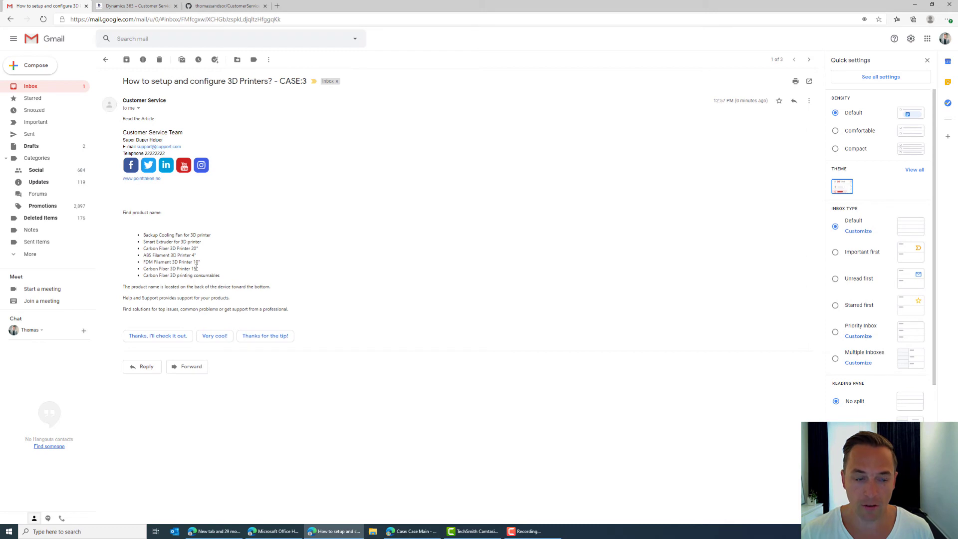
left_click(106, 60)
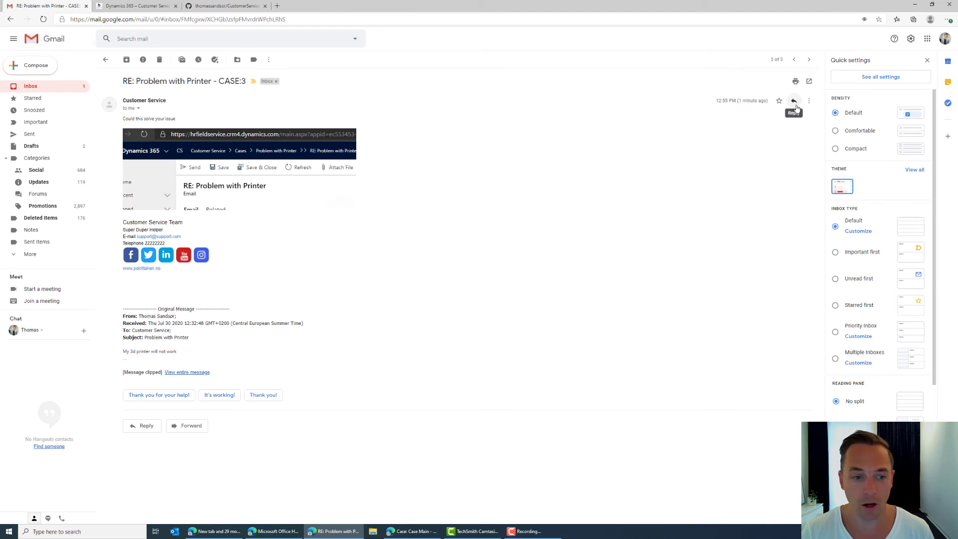
Send Customer Service the reply 'Great. Thank you so much. Problem solved' on the printer thread.
left_click(794, 101)
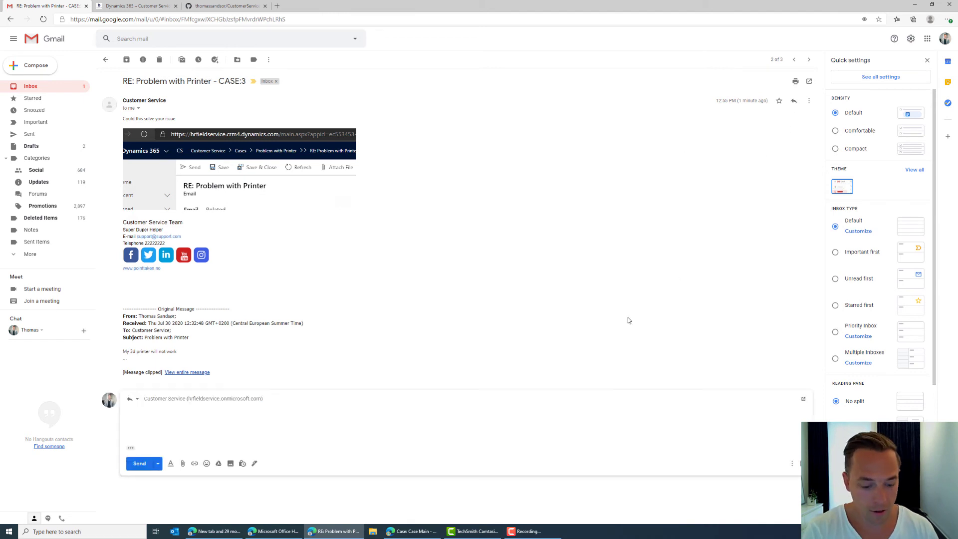
type("Great. 1")
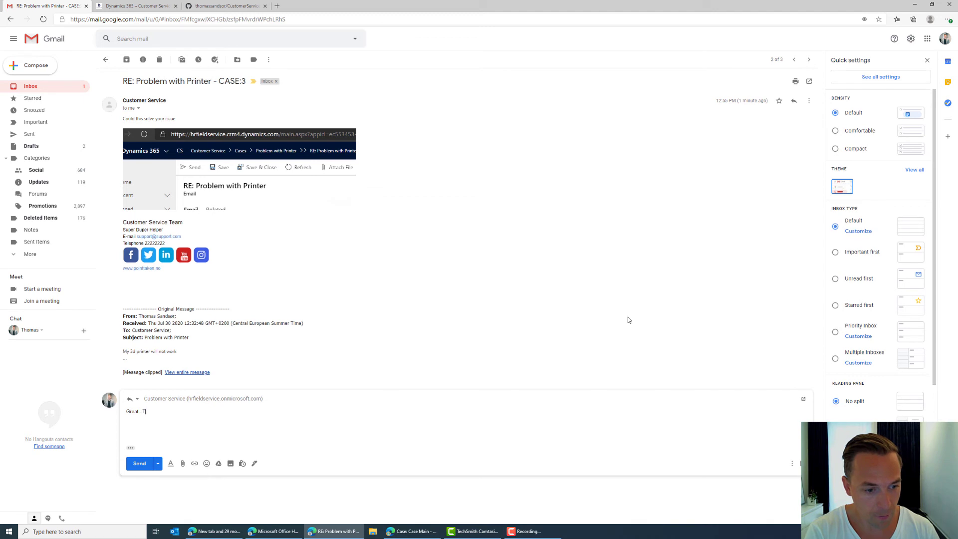
type("Thank you so much.")
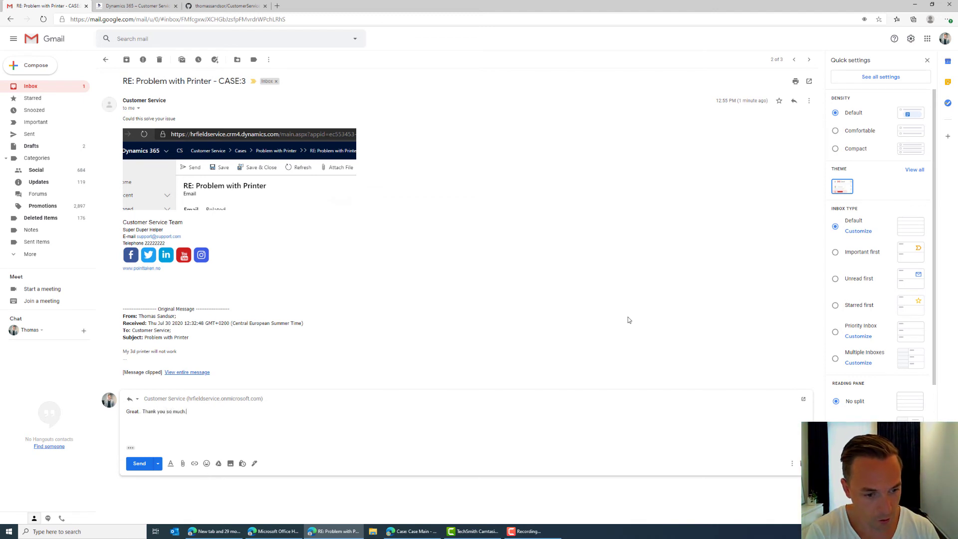
type("Problem sol")
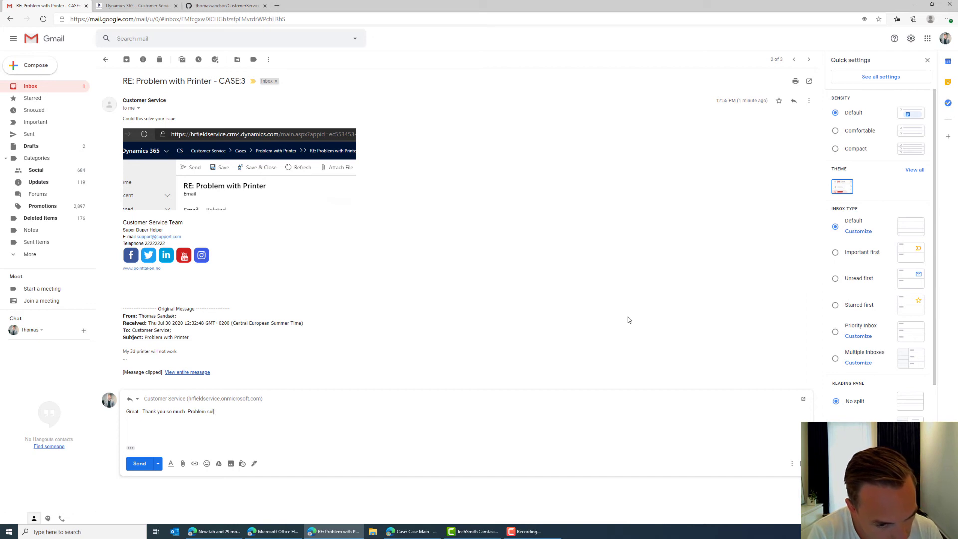
type("ved")
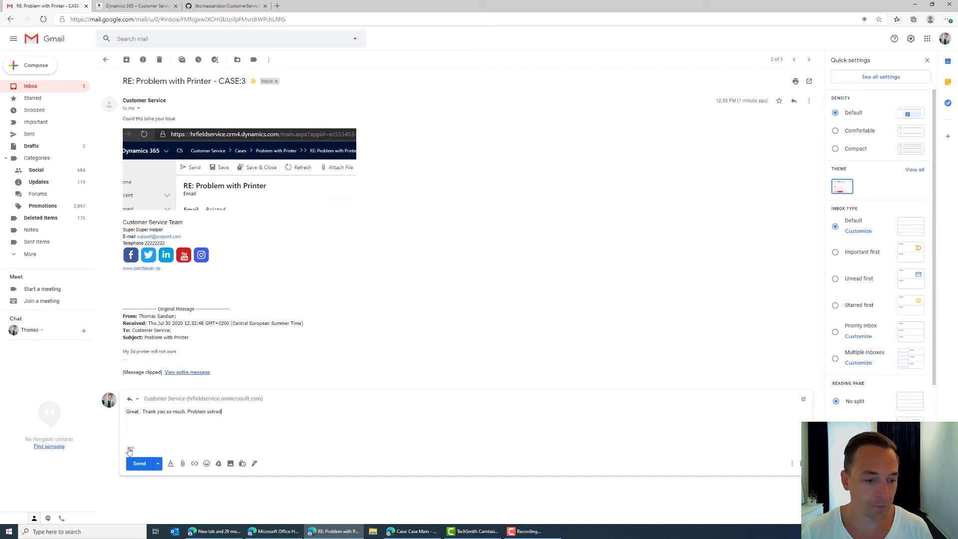
left_click(138, 463)
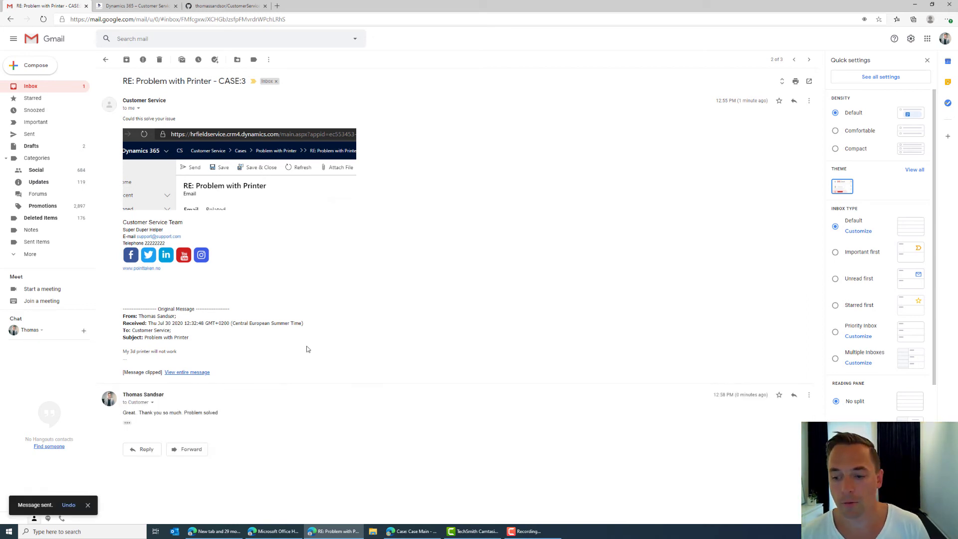
mouse_move(392, 313)
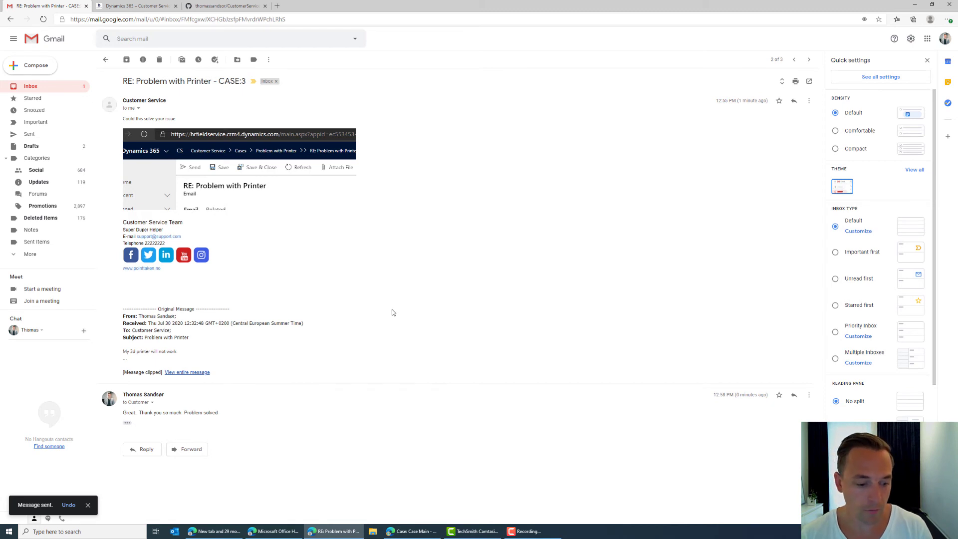
mouse_move(381, 308)
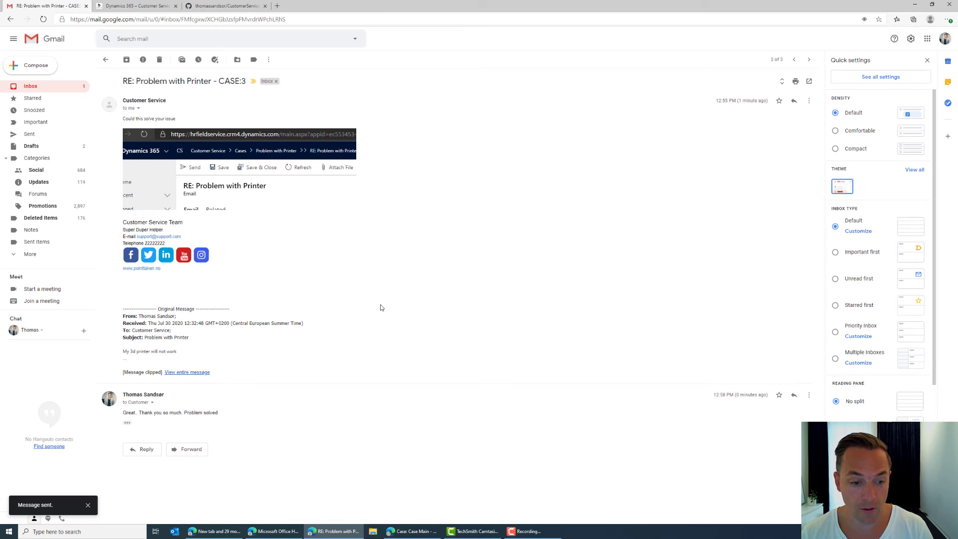
Switch back to the Dynamics 365 window showing the Problem with Printer case.
key("alt+tab")
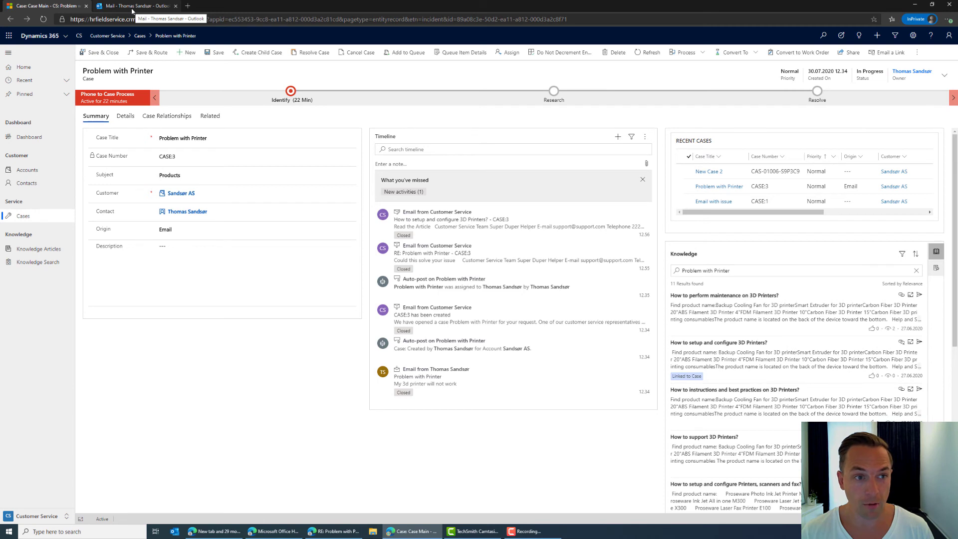
Read the 'New email on CASE:3' alert in Outlook, then return to the case tab.
left_click(133, 5)
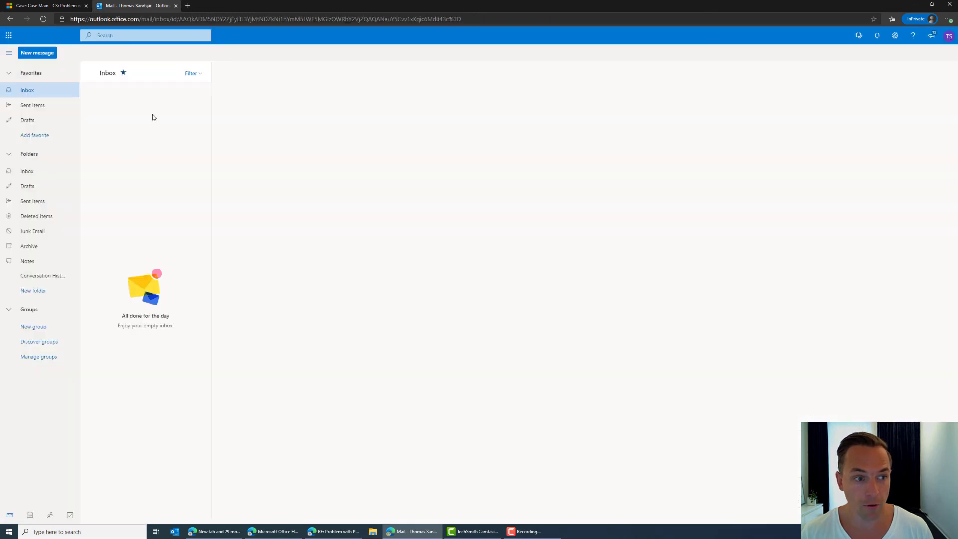
mouse_move(128, 110)
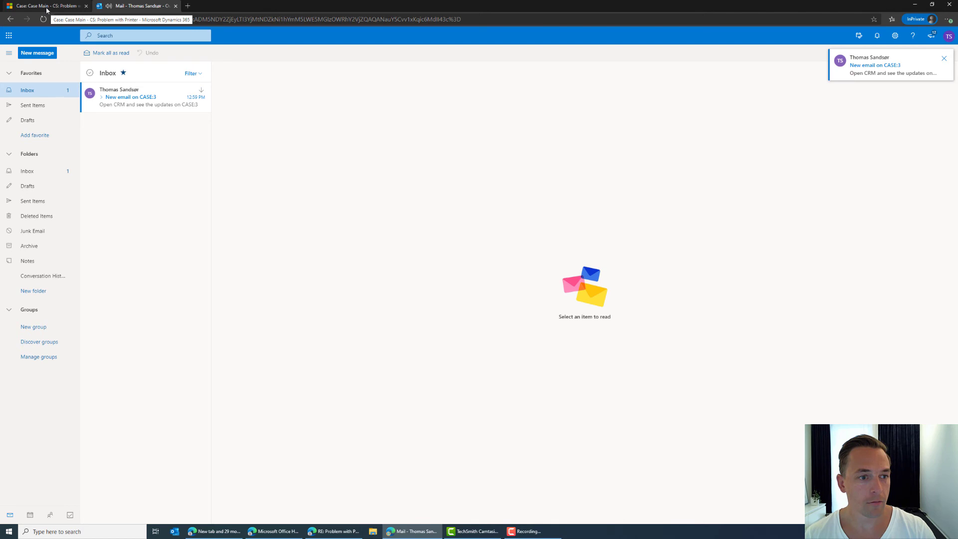
left_click(134, 6)
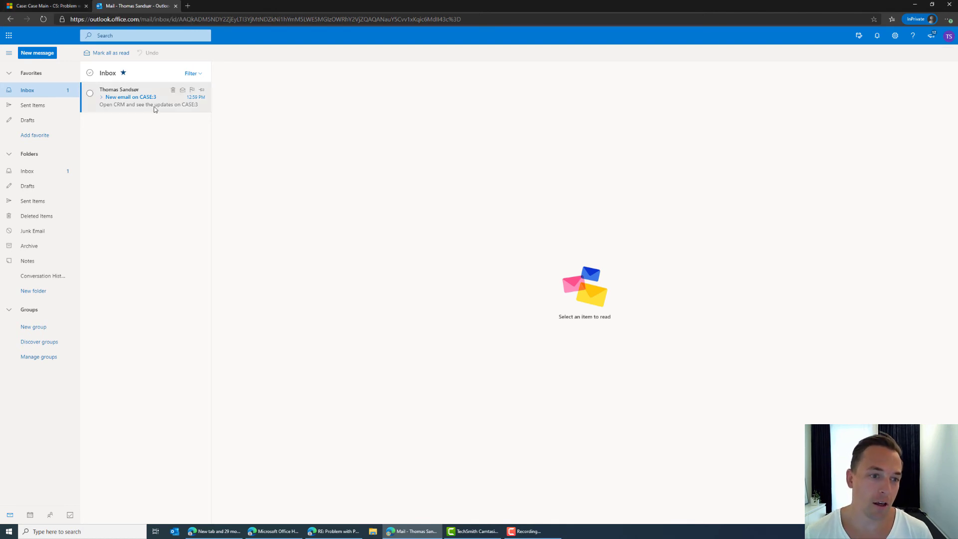
left_click(147, 97)
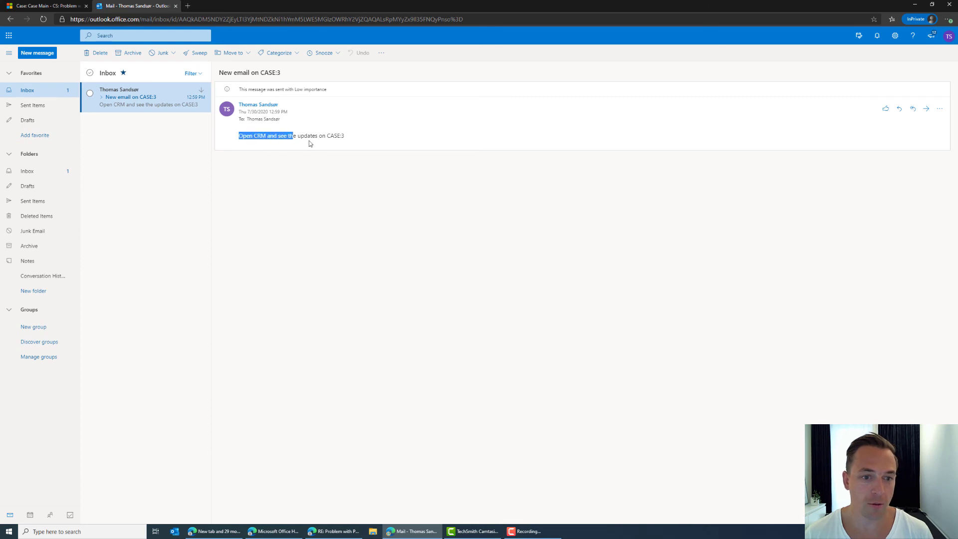
left_click(43, 6)
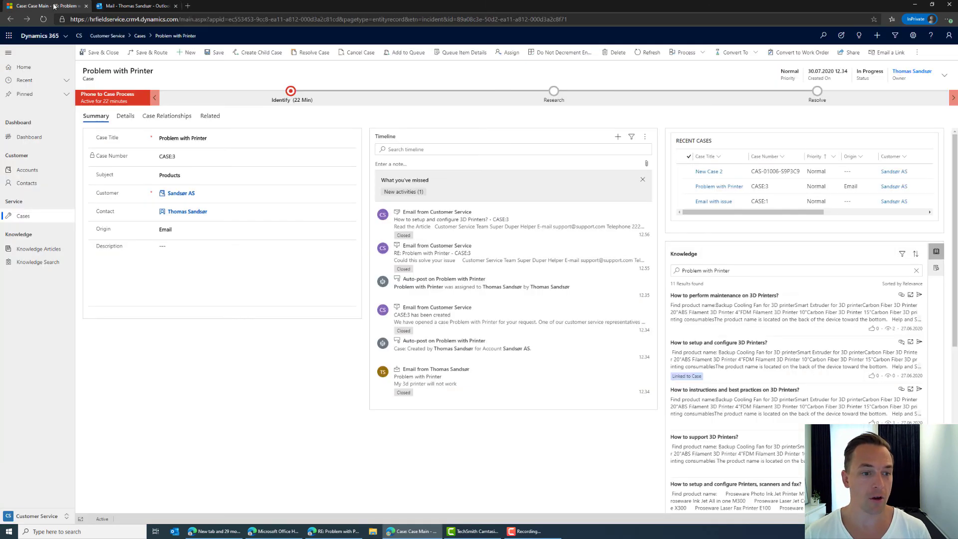
Show the My Active Cases view, listing Email with issue and Problem with Printer.
left_click(23, 216)
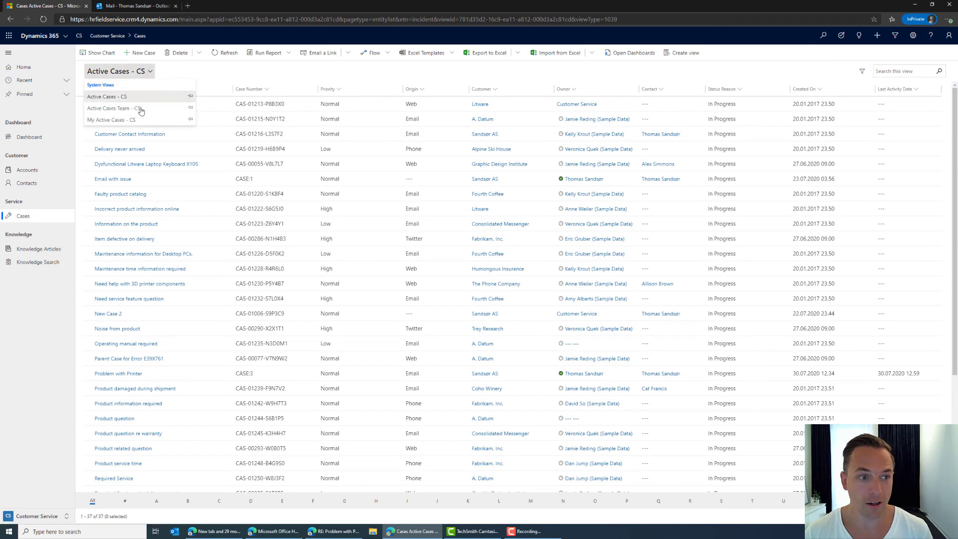
left_click(111, 120)
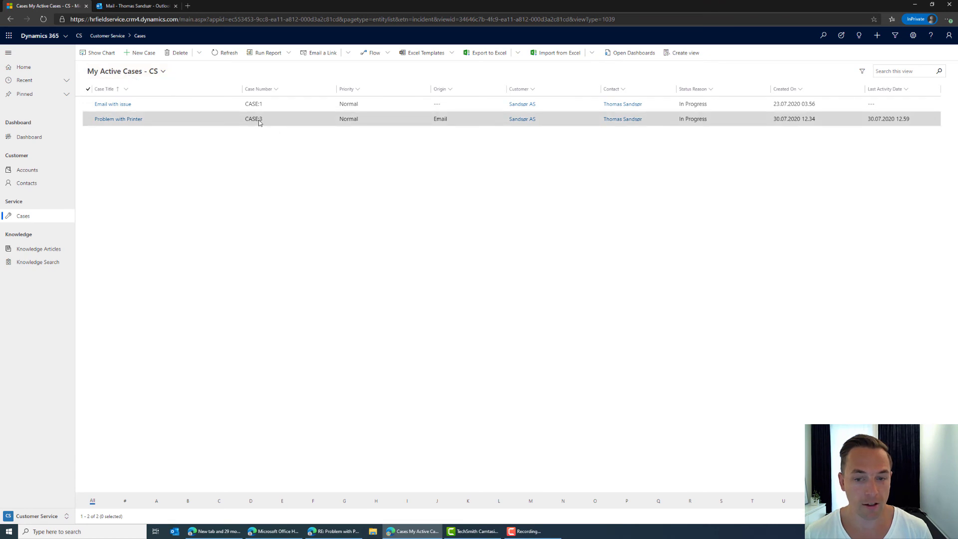
mouse_move(253, 118)
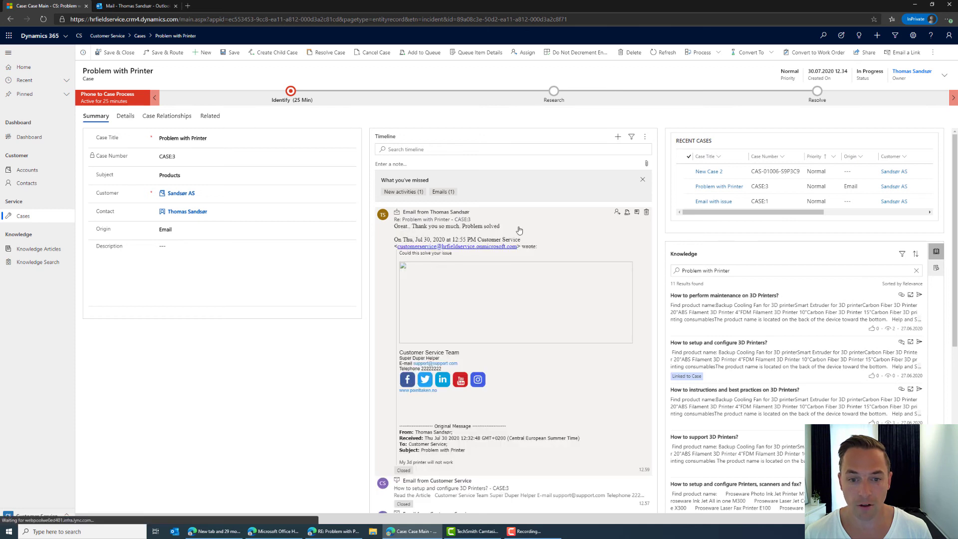
mouse_move(501, 226)
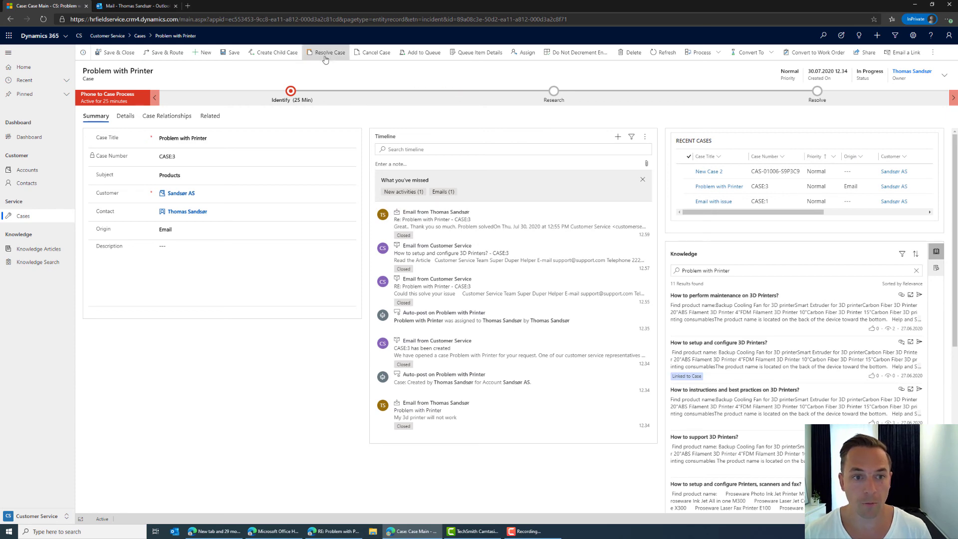
Resolve Problem with Printer with resolution 'OK' and type Problem Solved.
left_click(329, 52)
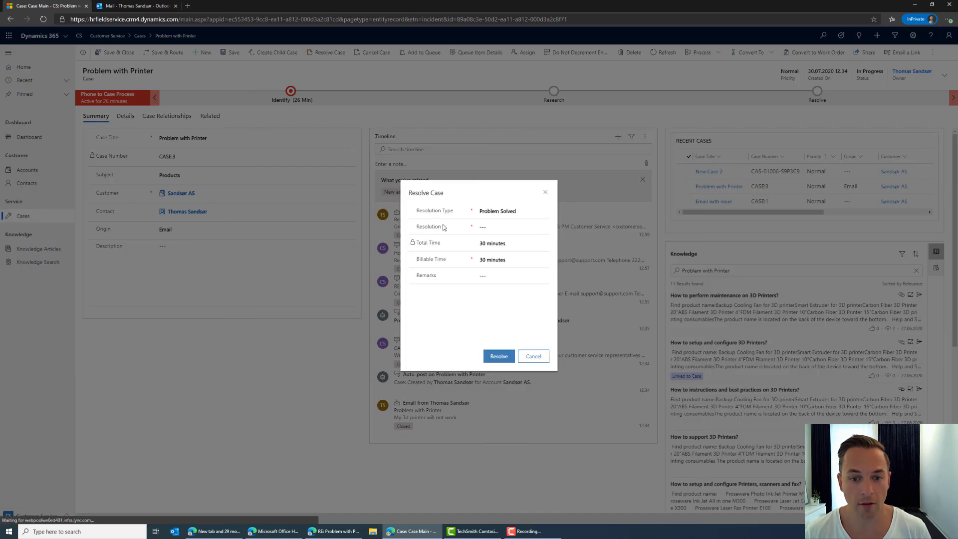
type("OK")
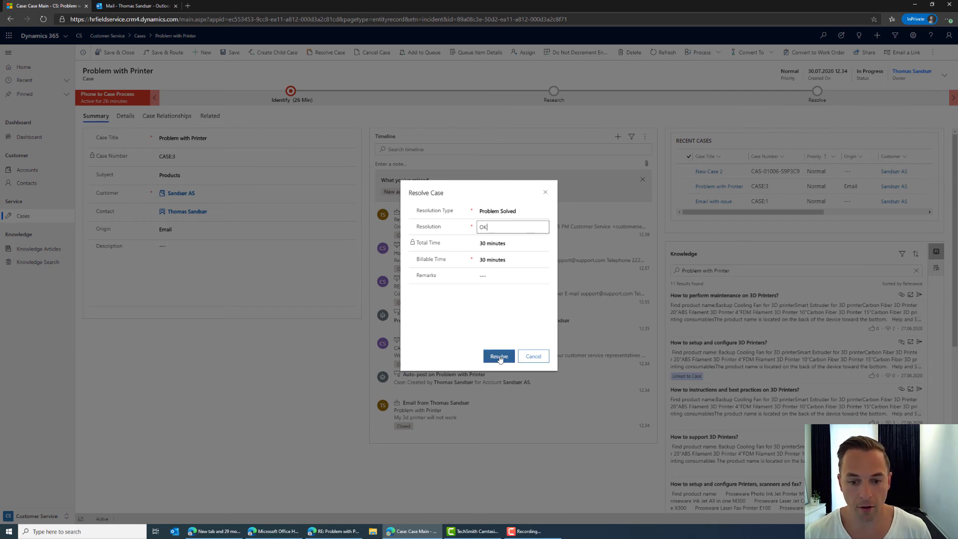
left_click(498, 357)
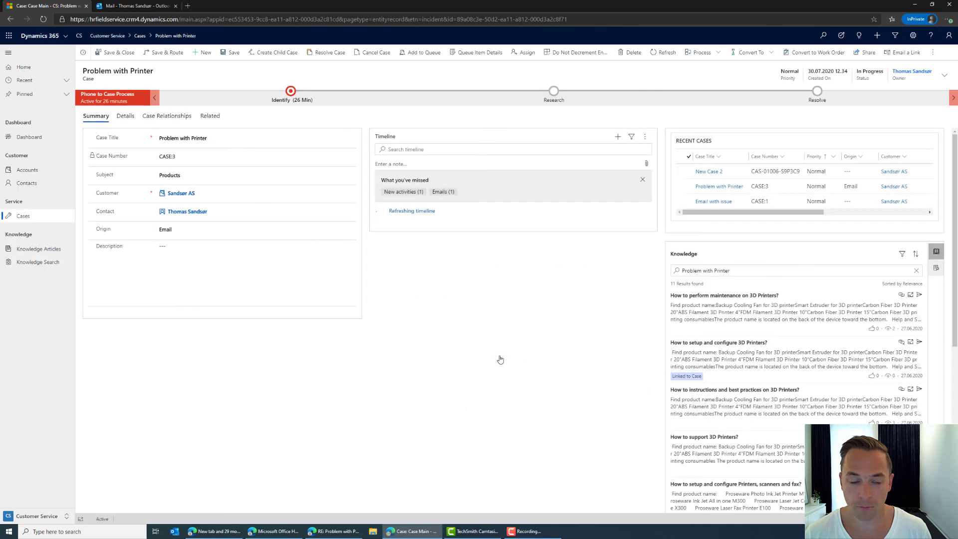
left_click(326, 52)
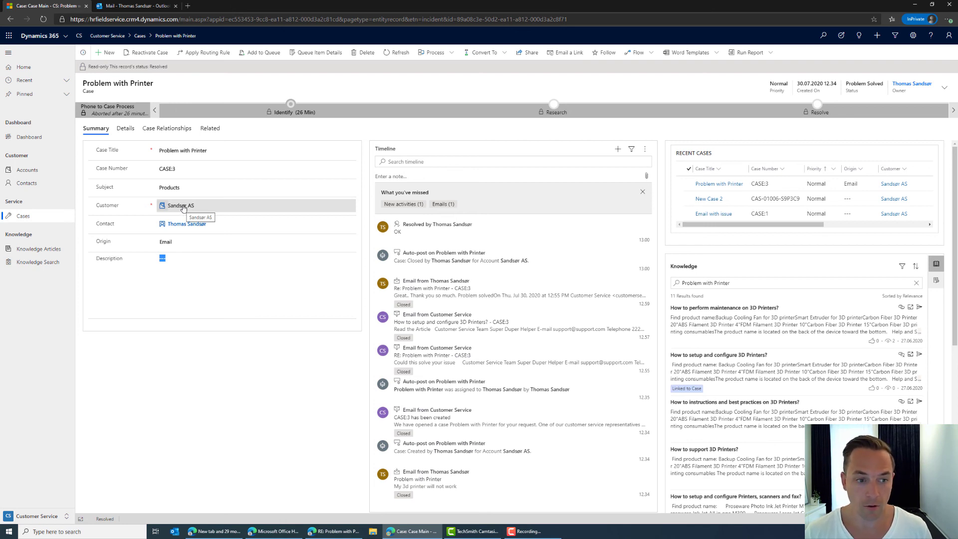
Open the customer account and filter its timeline to emails, then clear the filter.
left_click(178, 205)
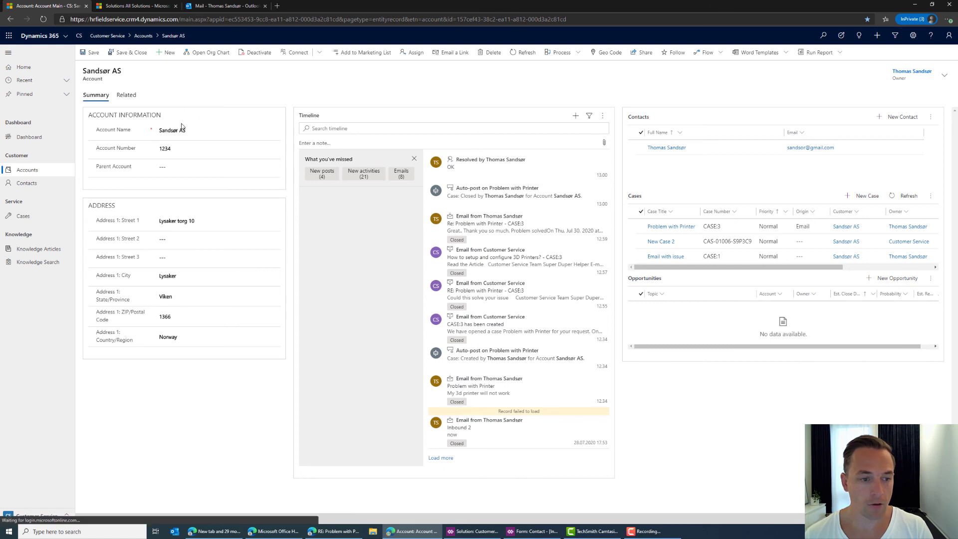
mouse_move(137, 149)
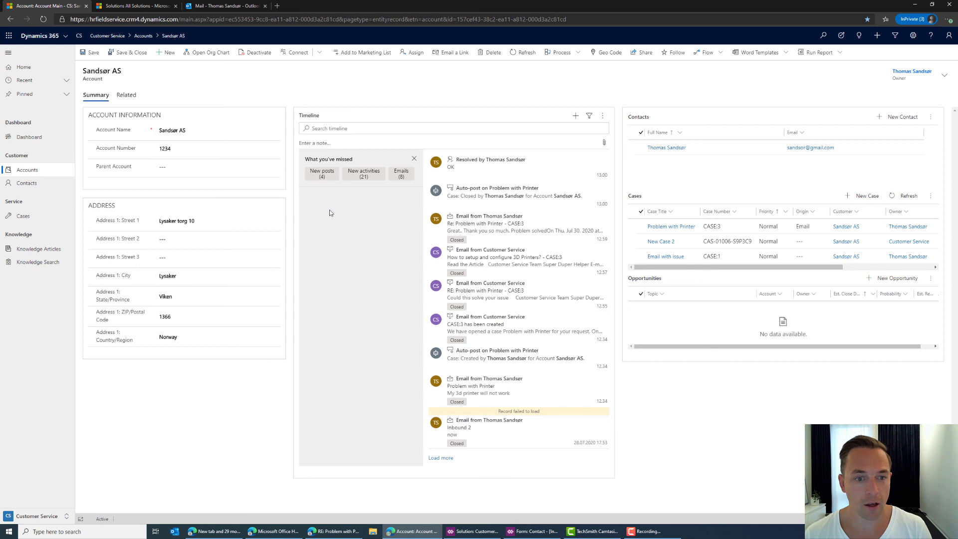
mouse_move(317, 163)
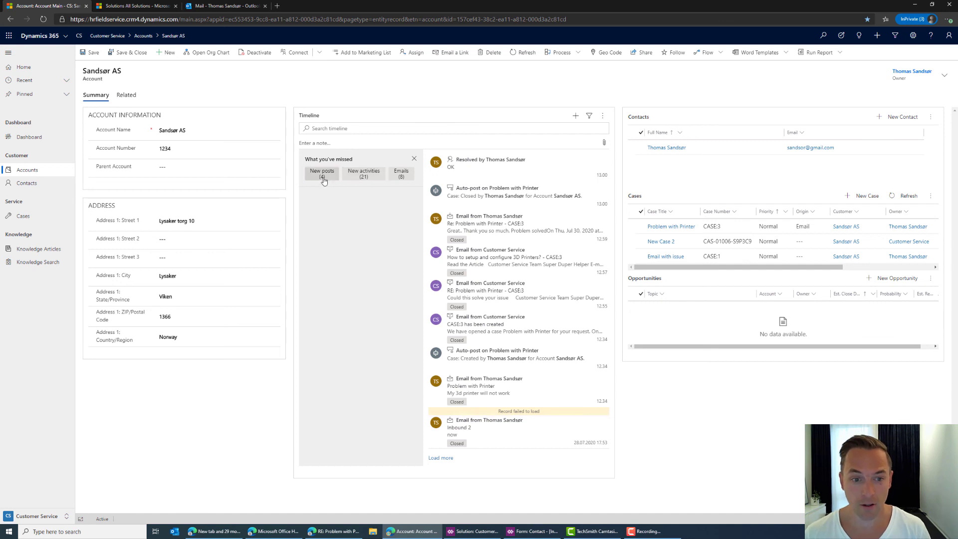
mouse_move(401, 174)
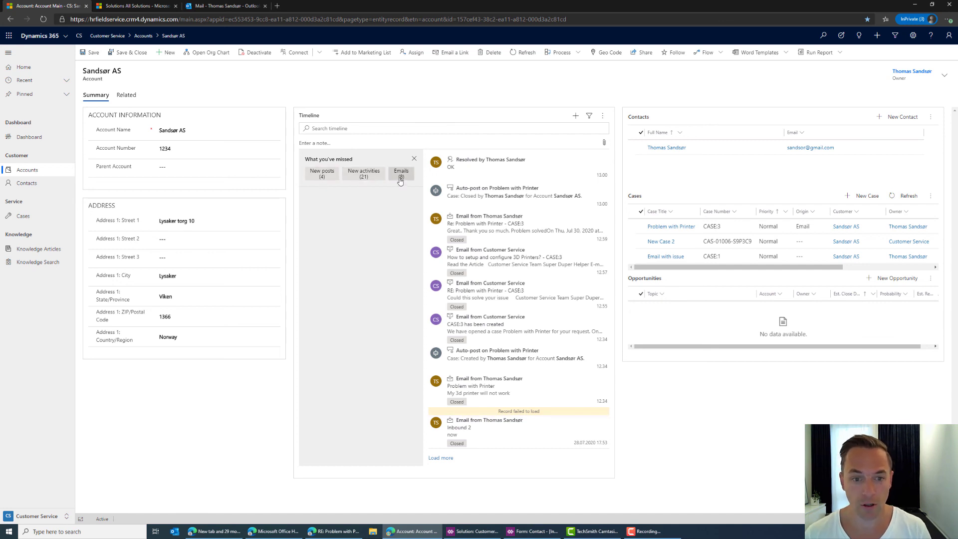
left_click(401, 173)
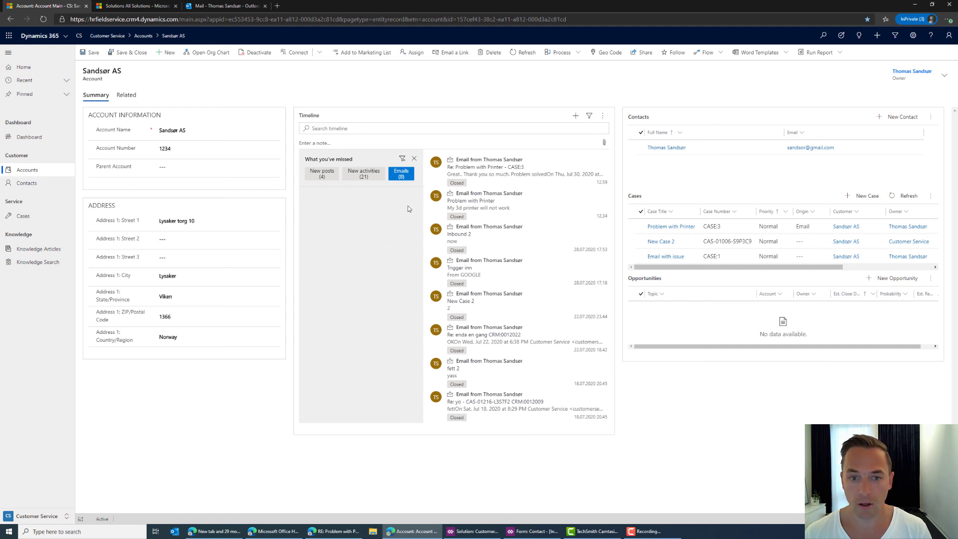
left_click(414, 158)
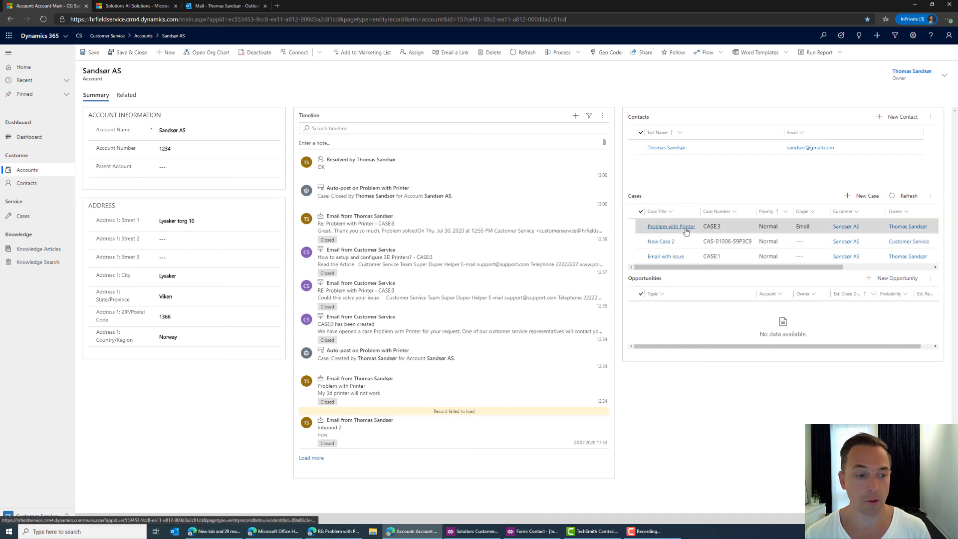
mouse_move(670, 226)
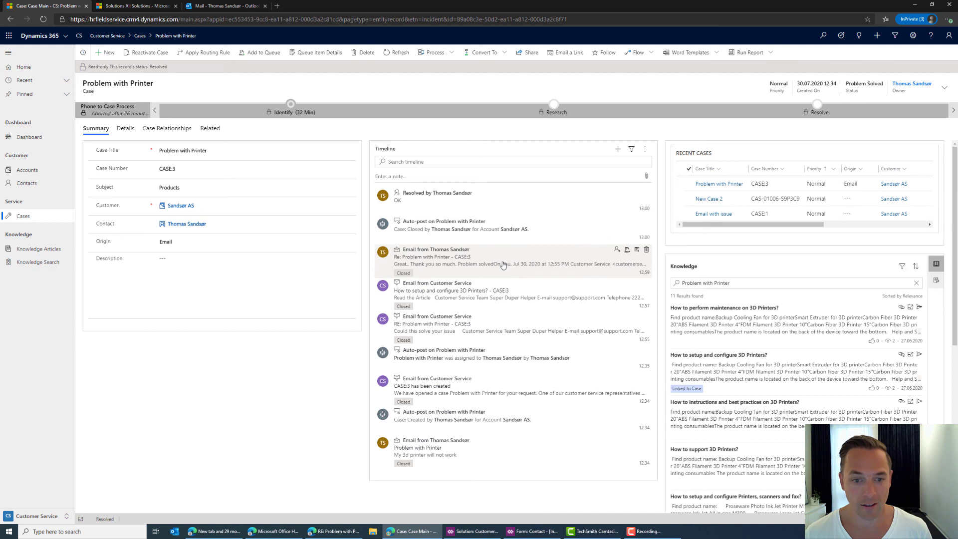
Expand the customer's thank-you email on the Problem with Printer timeline.
left_click(437, 249)
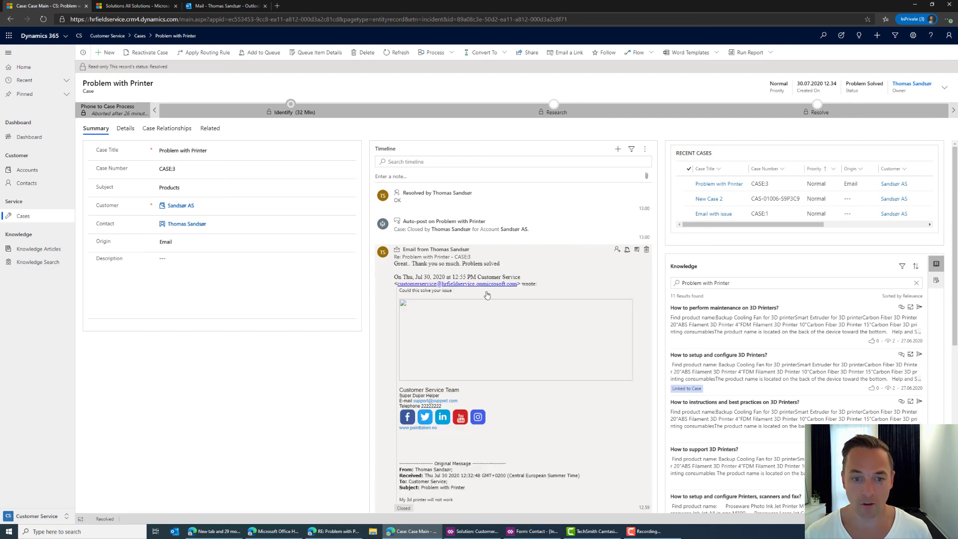